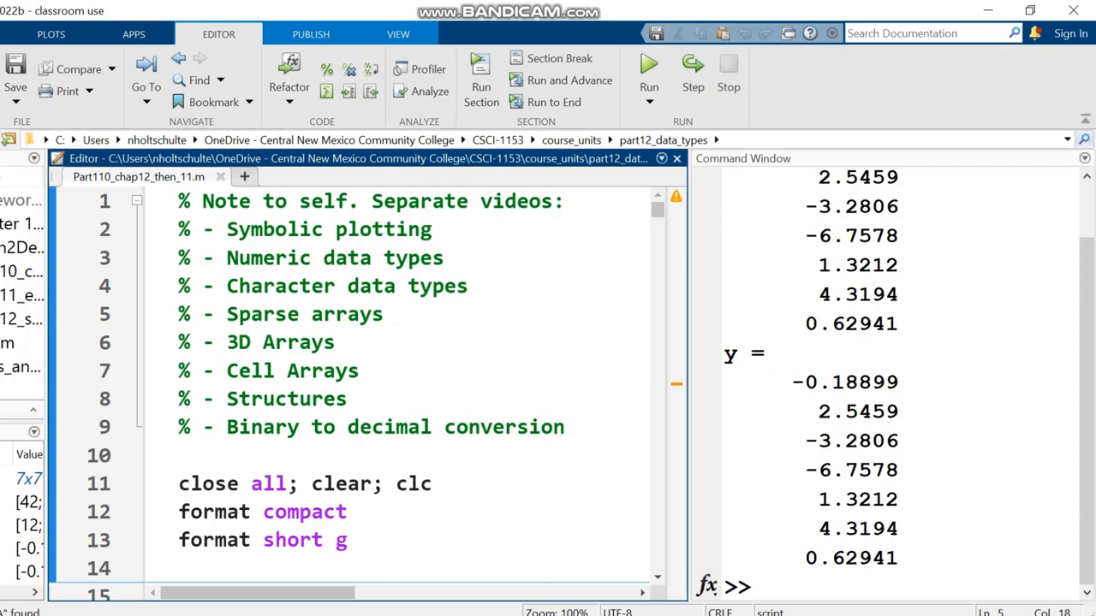
- Scroll to the SYMBOLIC PLOTTING START section and run it, opening a blank Figure 1
{"action": "left_click", "coordinate": [386, 314]}
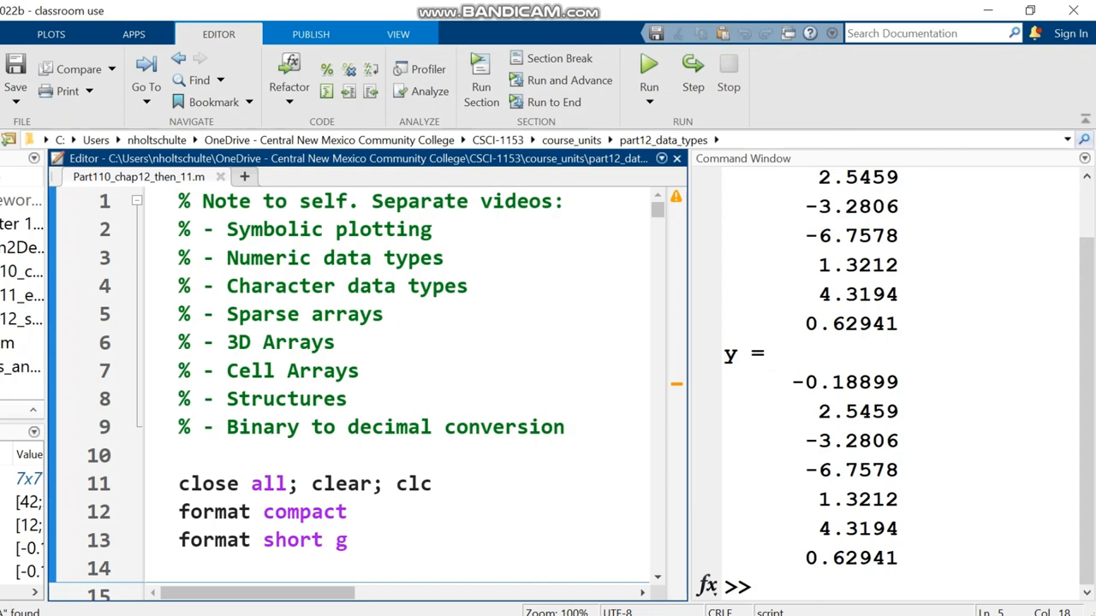
{"action": "left_click", "coordinate": [385, 314]}
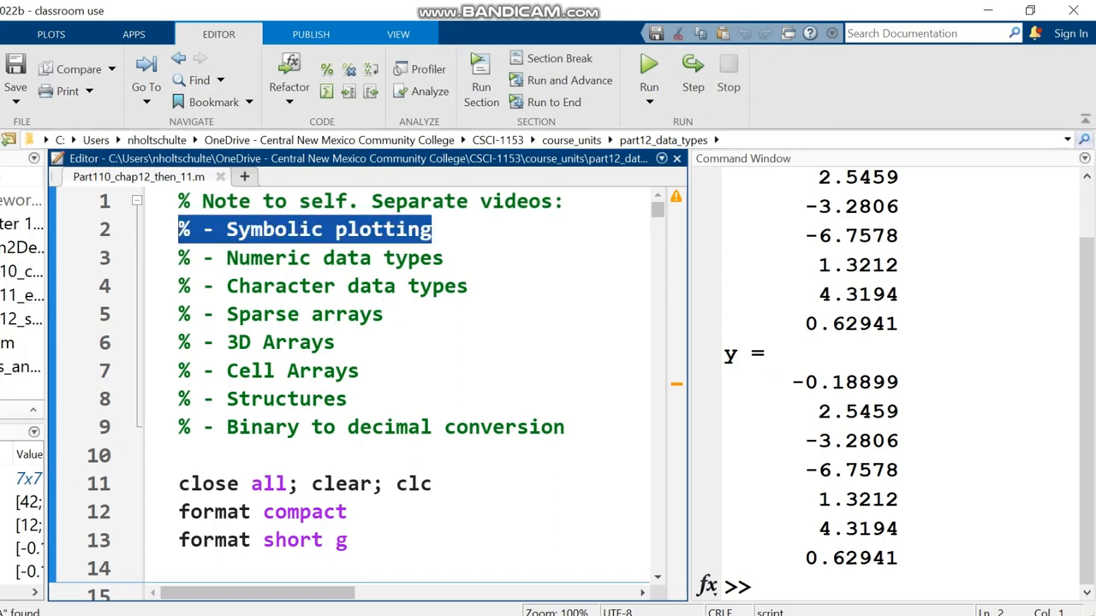
{"action": "scroll", "scroll_direction": "down", "scroll_amount": 3}
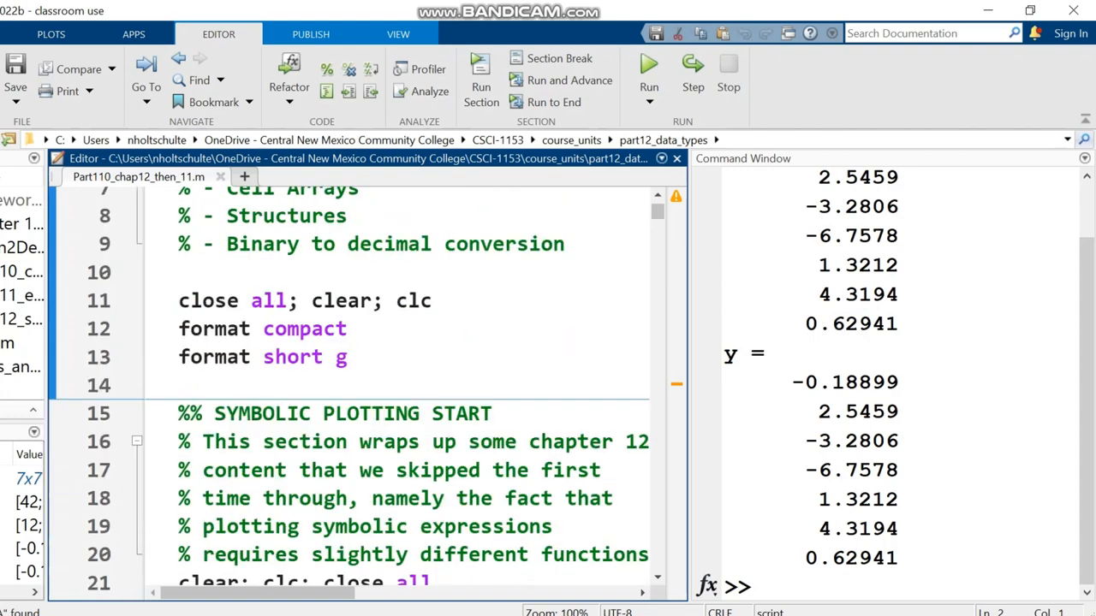
{"action": "scroll", "scroll_direction": "down", "scroll_amount": 3}
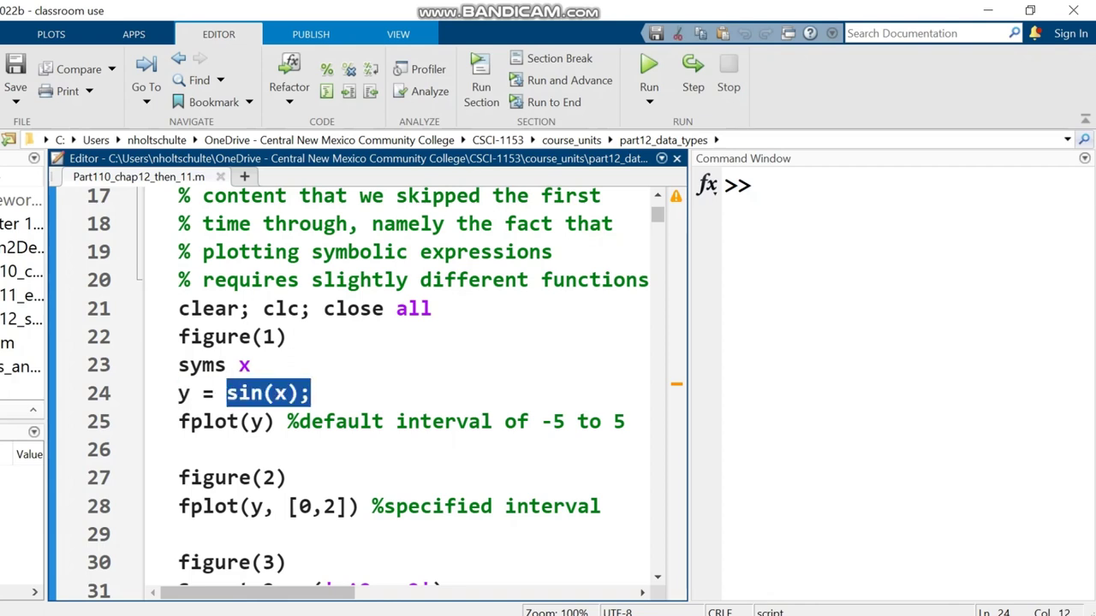
{"action": "scroll", "scroll_direction": "down", "scroll_amount": 3}
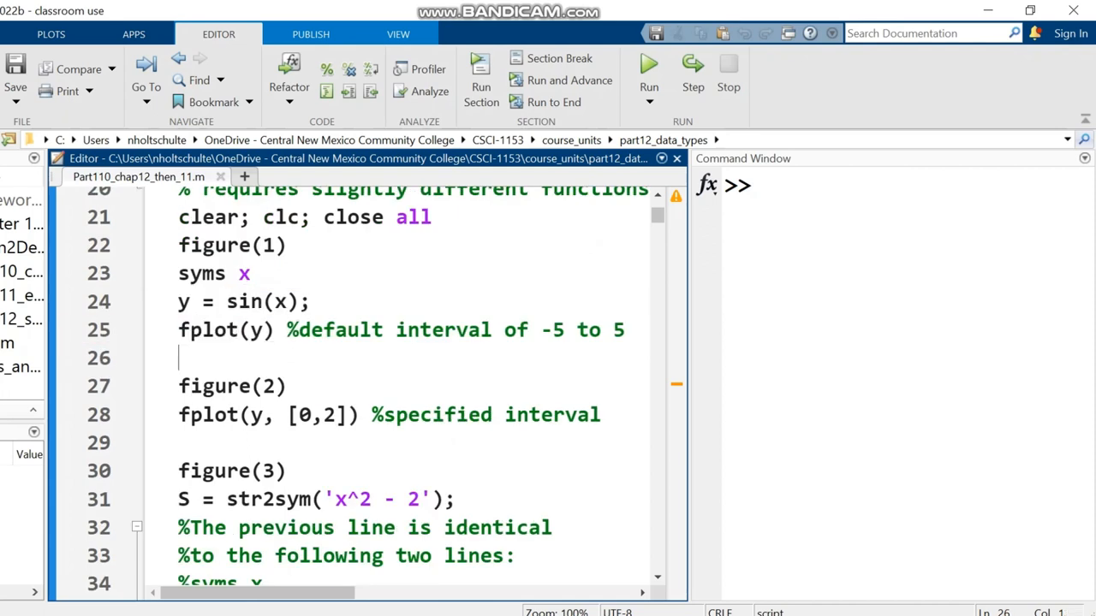
{"action": "left_click", "coordinate": [648, 73]}
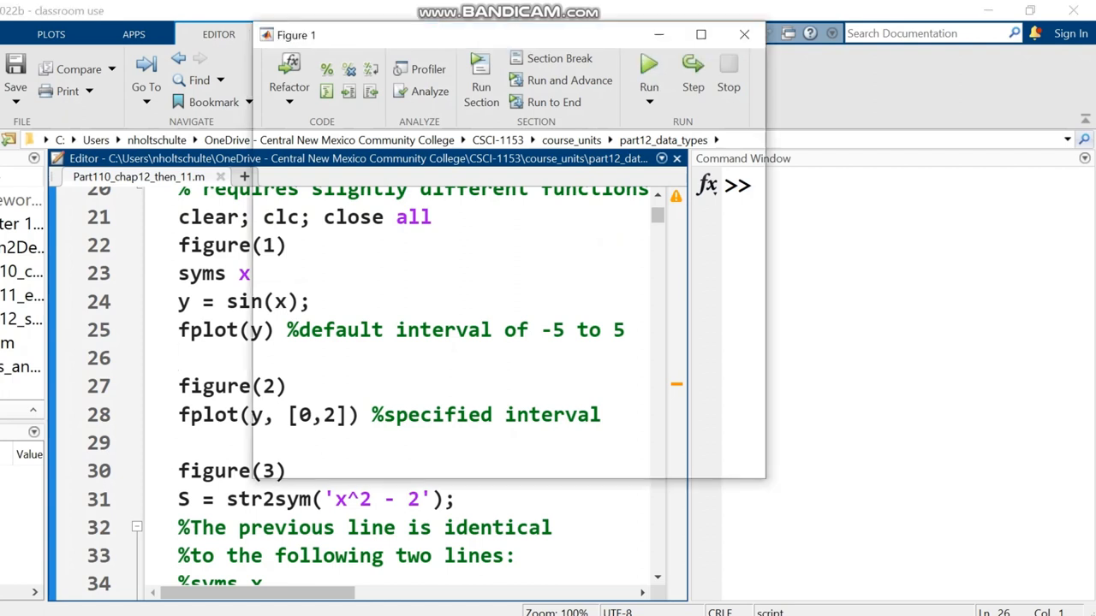
- Highlight fplot's y argument on line 25 and bring up Figure 2 with sin(x) over 0 to 2
{"action": "left_click", "coordinate": [649, 72]}
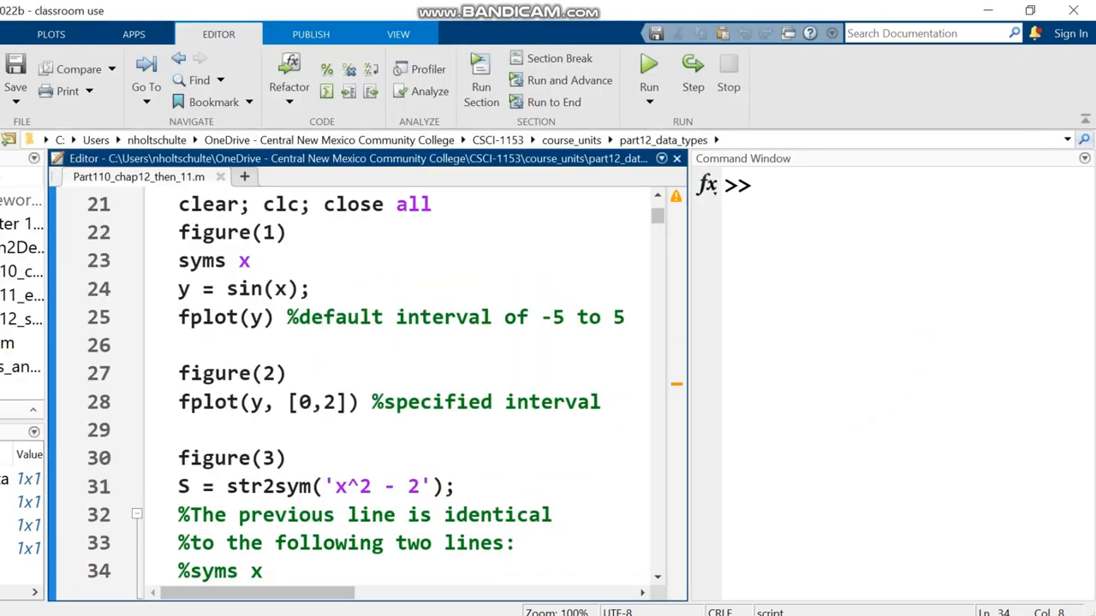
{"action": "double_click", "coordinate": [254, 317]}
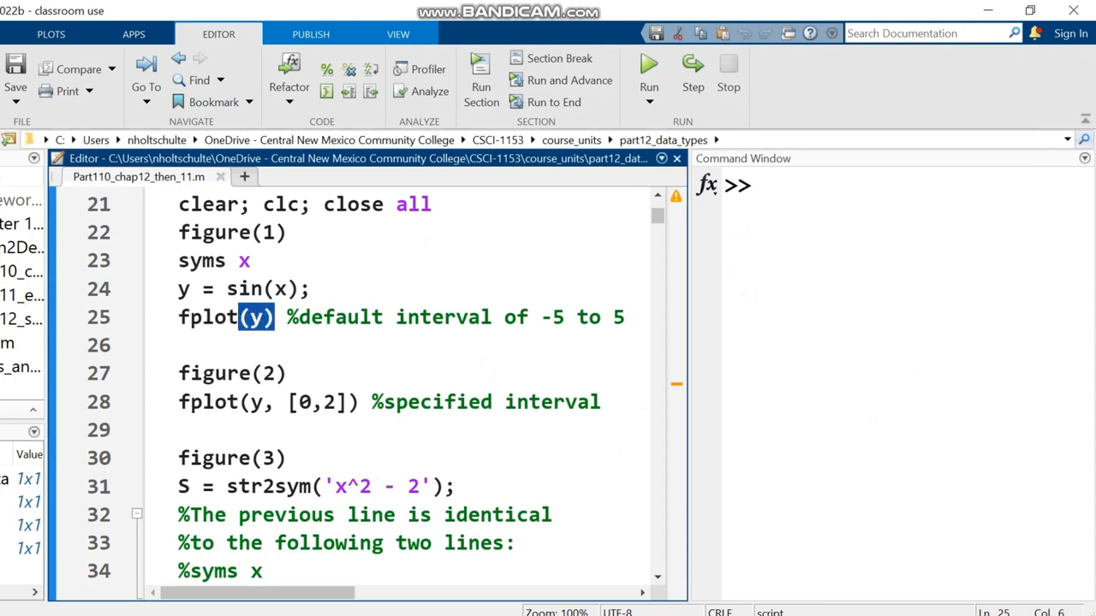
{"action": "double_click", "coordinate": [334, 317]}
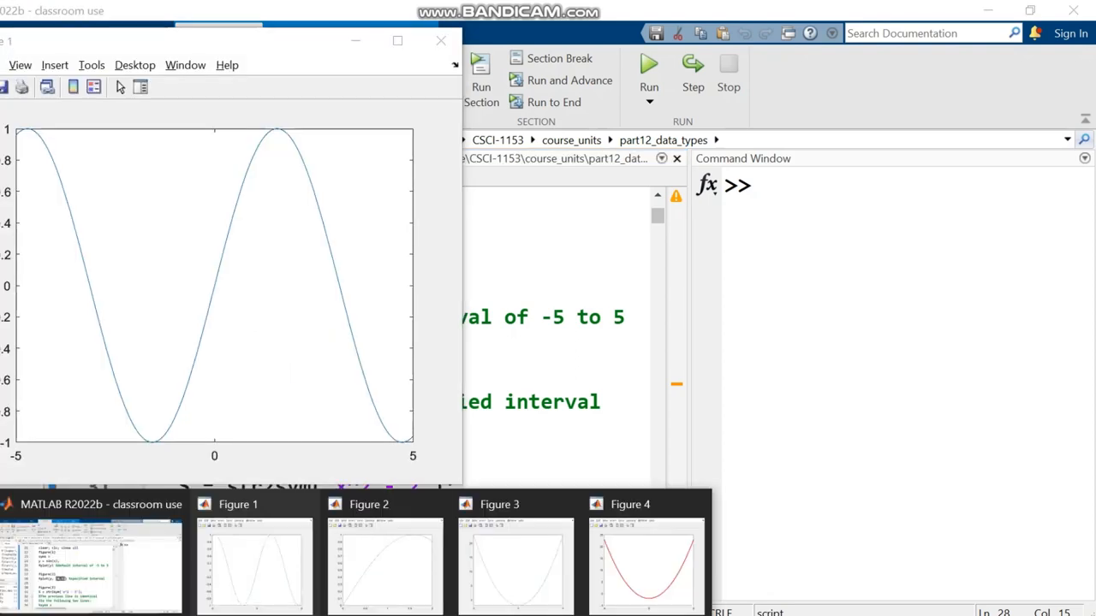
{"action": "left_click", "coordinate": [365, 504]}
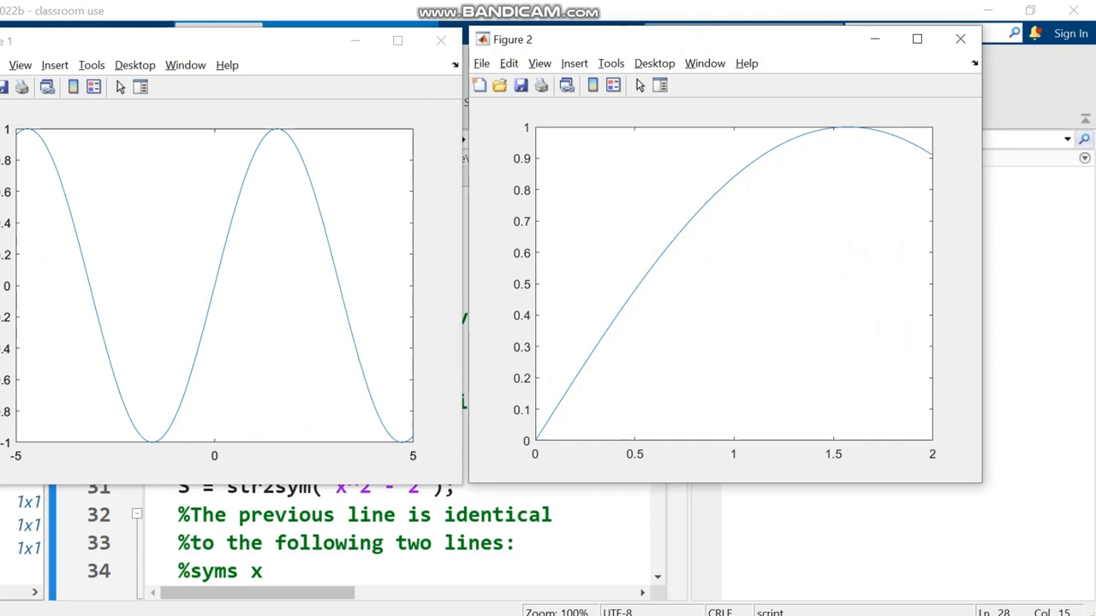
{"action": "mouse_move", "coordinate": [736, 257]}
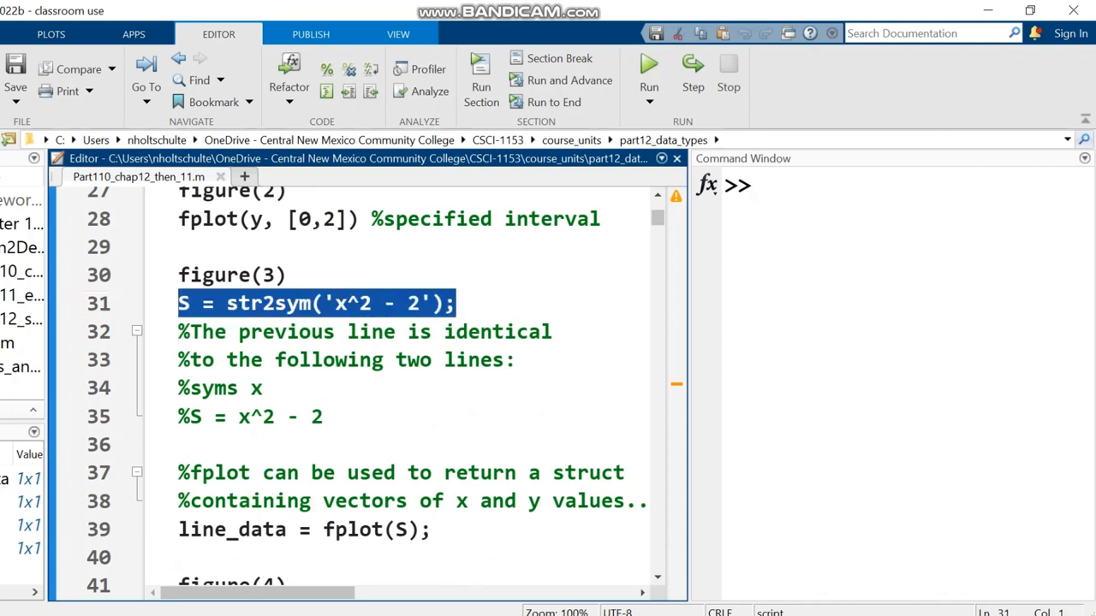
- Highlight fplot(S) on line 39 and display line_data's FunctionLine properties for x^2 - 2
{"action": "double_click", "coordinate": [268, 303]}
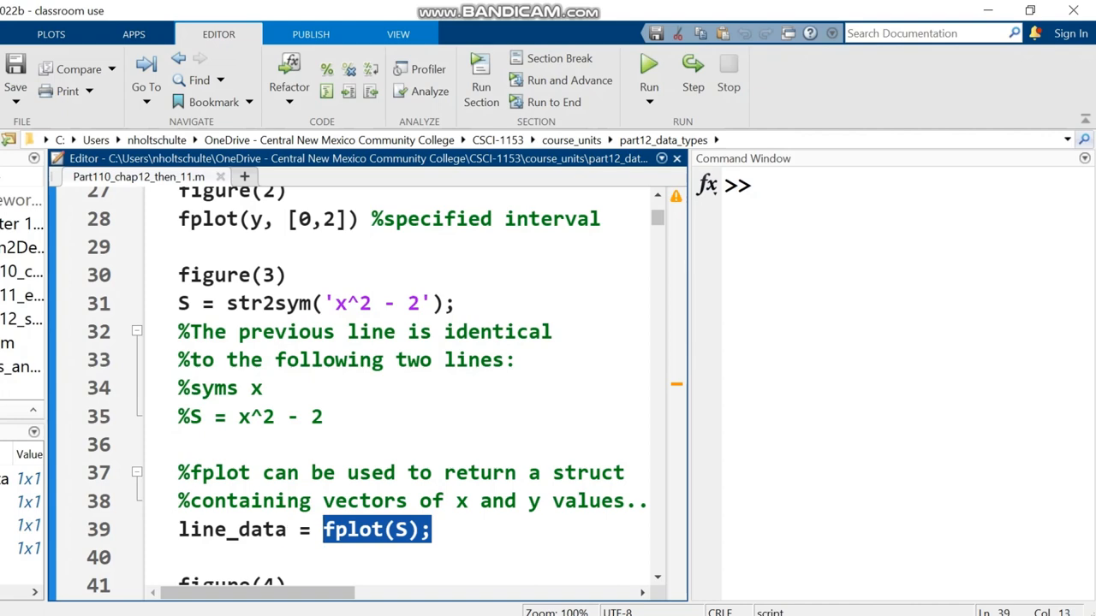
{"action": "scroll", "scroll_direction": "down", "scroll_amount": 3}
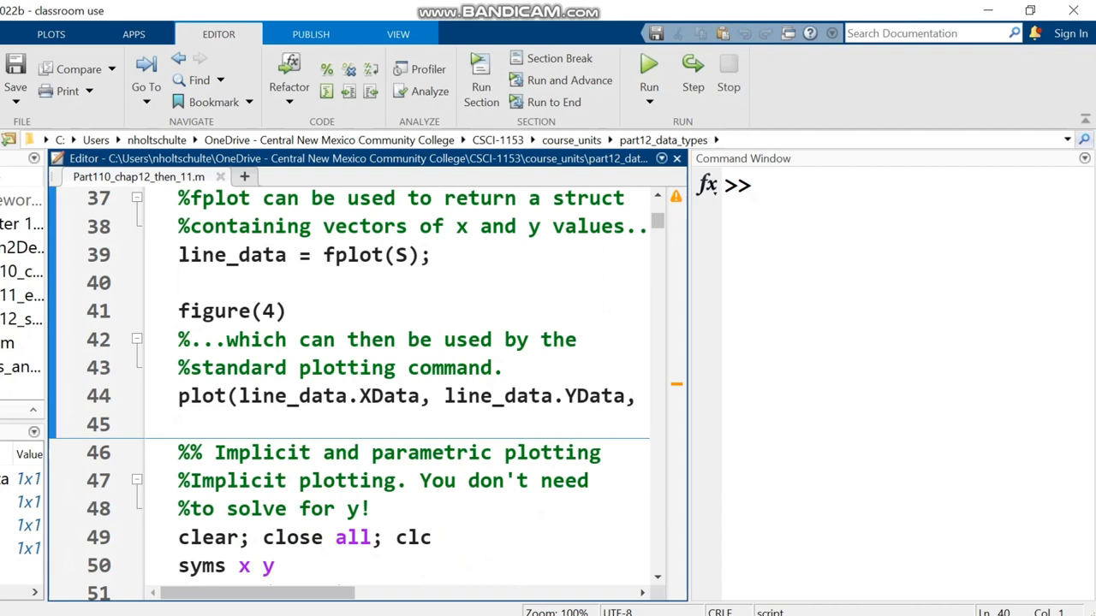
{"action": "type", "text": "line_data"}
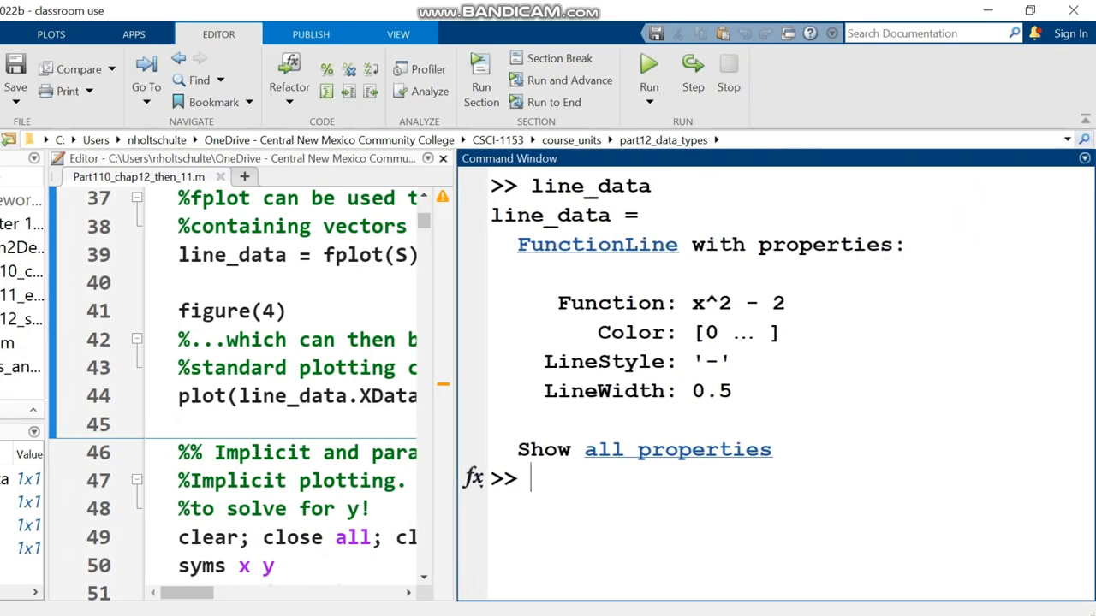
- Widen the Editor pane, mark the line 44 plot call, and reach the implicit plotting section
{"action": "left_click_drag", "start_coordinate": [557, 303], "coordinate": [732, 392]}
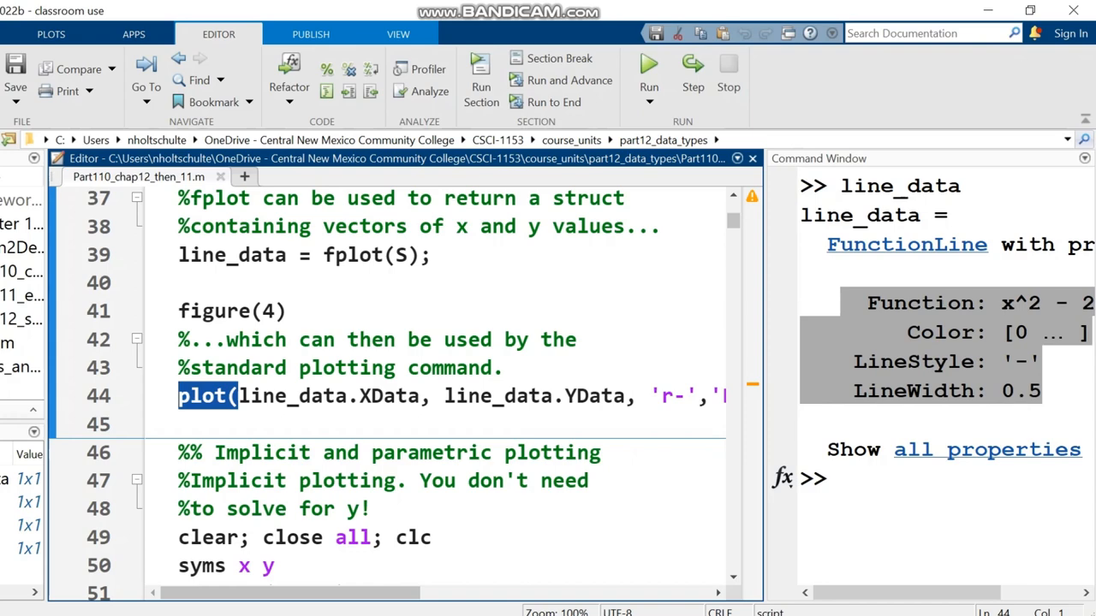
{"action": "double_click", "coordinate": [491, 395]}
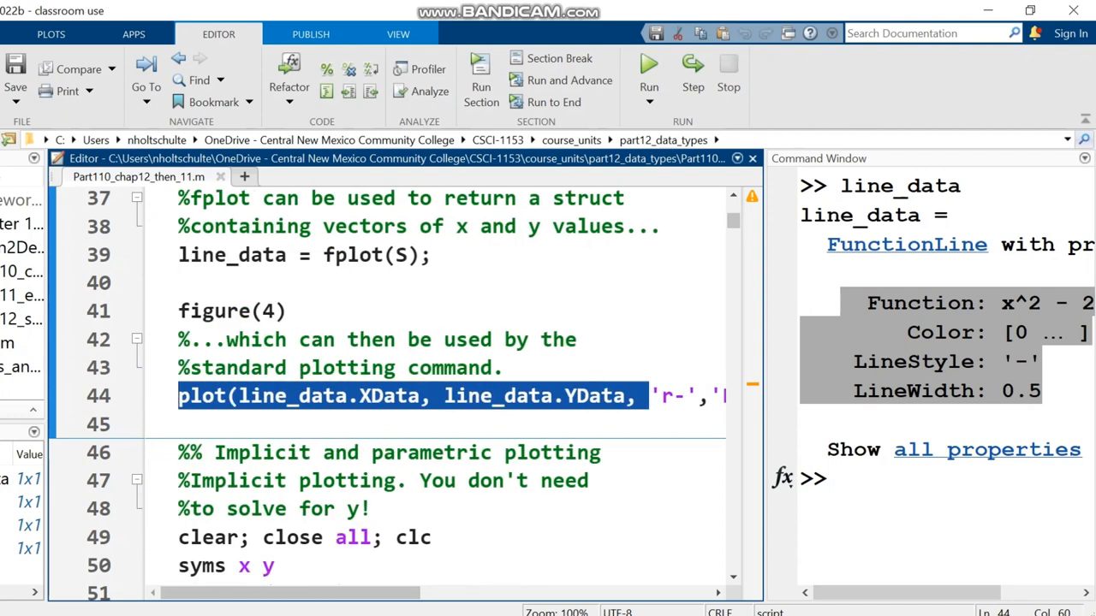
{"action": "left_click", "coordinate": [247, 395]}
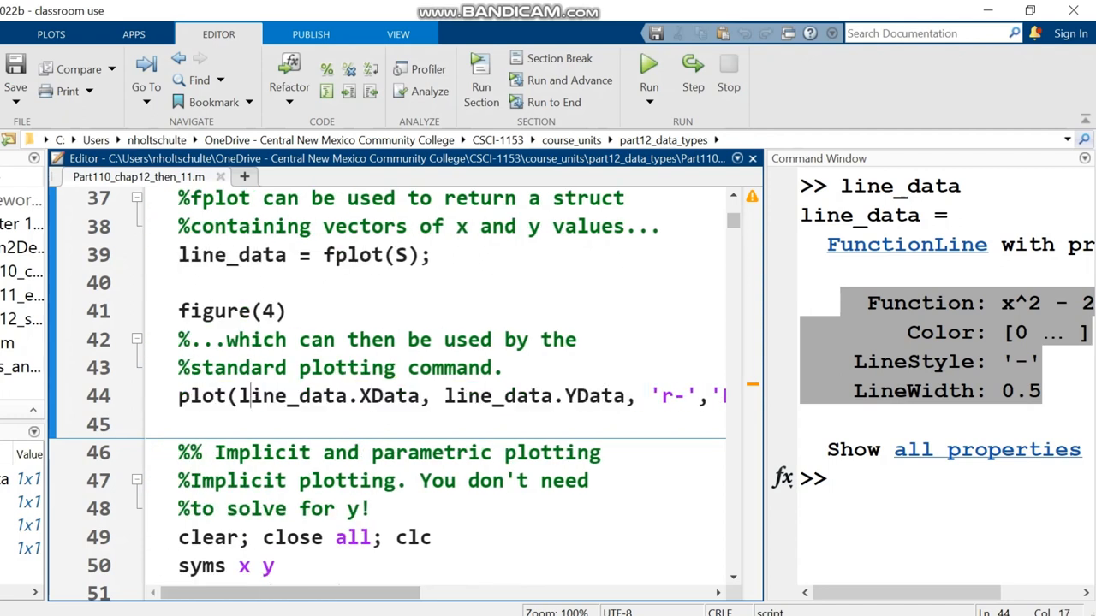
{"action": "left_click_drag", "start_coordinate": [250, 395], "coordinate": [576, 395]}
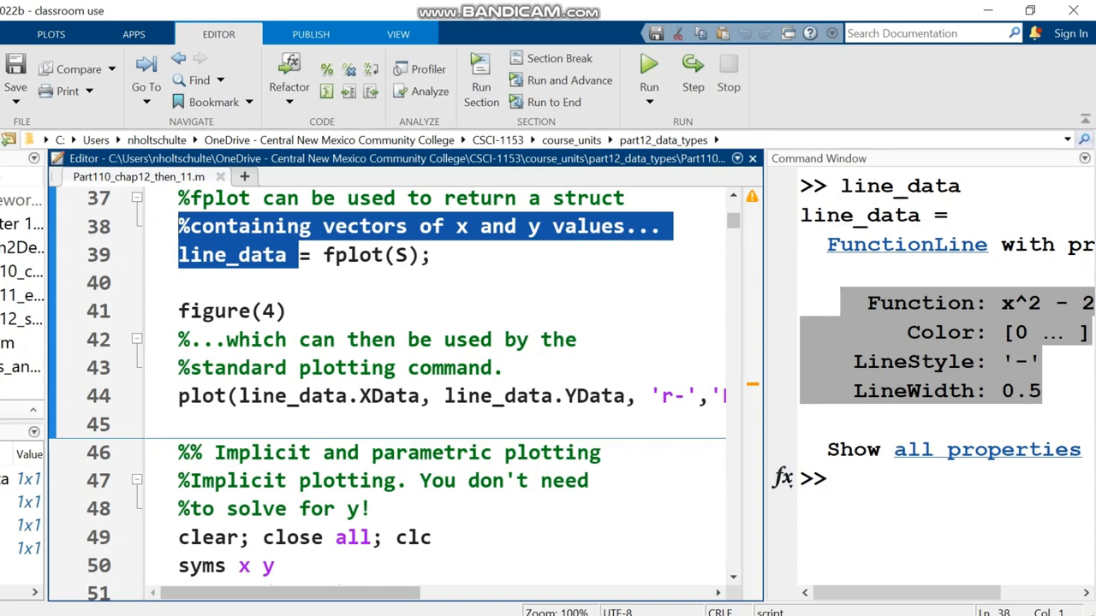
{"action": "scroll", "scroll_direction": "down", "scroll_amount": 3}
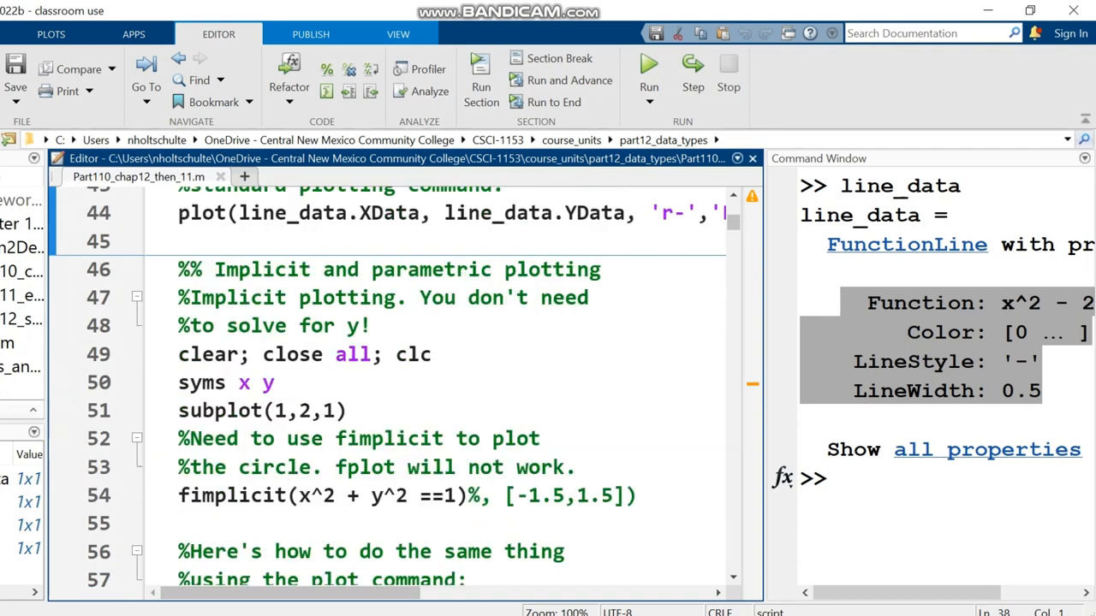
- Stretch Figure 1 wider until both unit circles look round, then return to the script
{"action": "scroll", "scroll_direction": "down", "scroll_amount": 3}
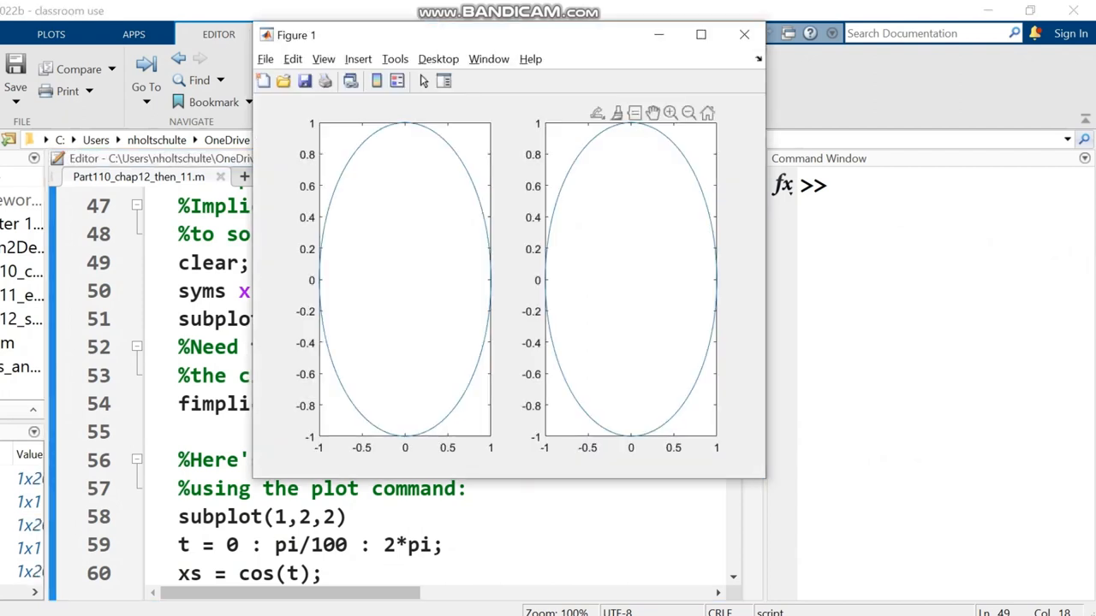
{"action": "left_click_drag", "start_coordinate": [765, 282], "coordinate": [925, 282]}
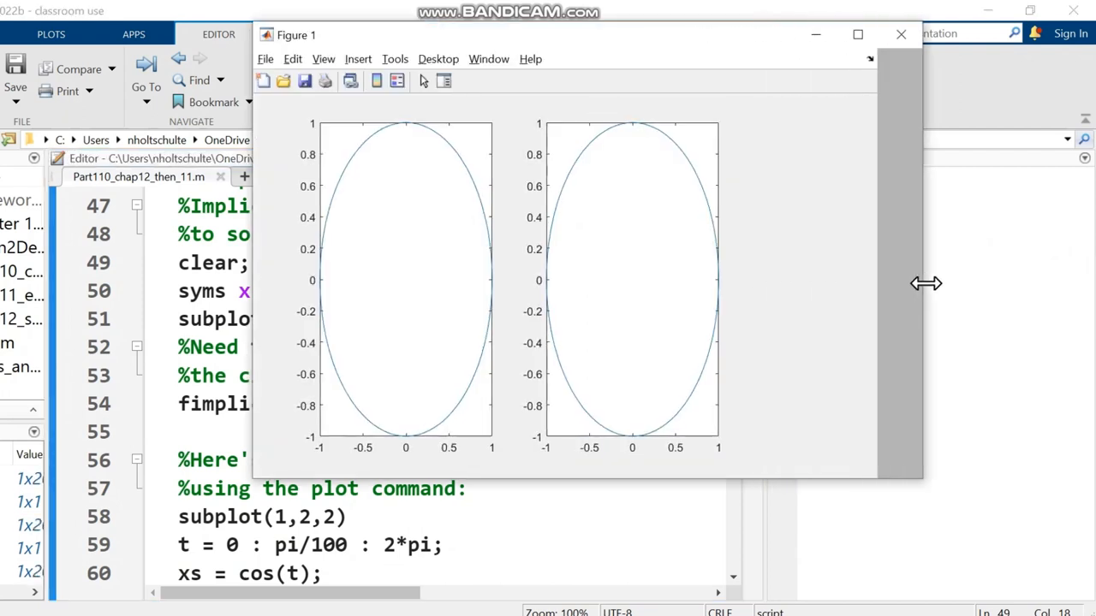
{"action": "left_click_drag", "start_coordinate": [923, 284], "coordinate": [1026, 283]}
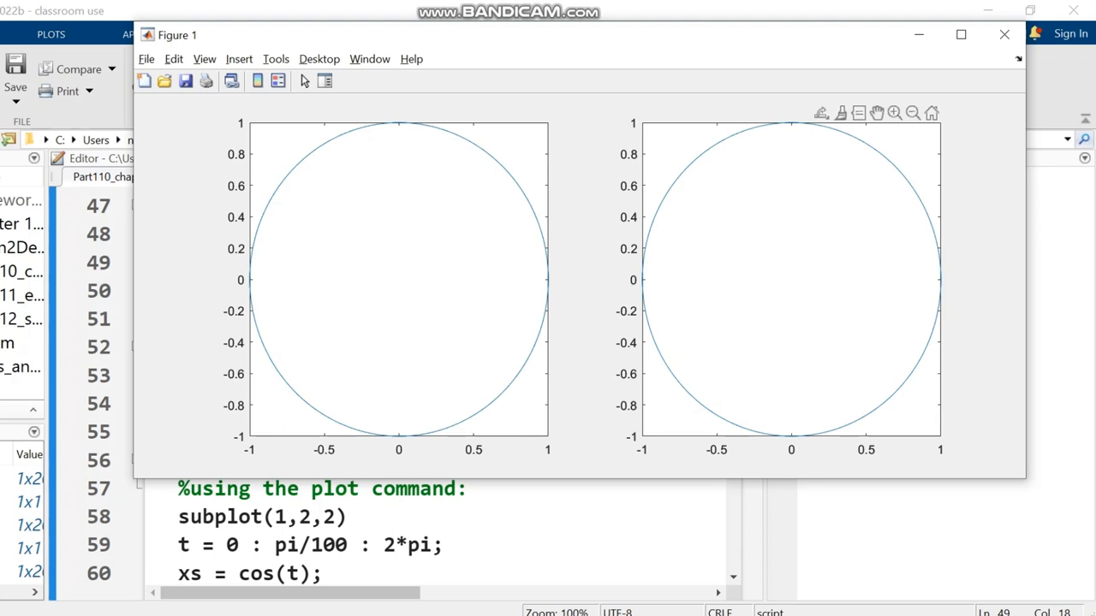
{"action": "left_click", "coordinate": [1003, 34]}
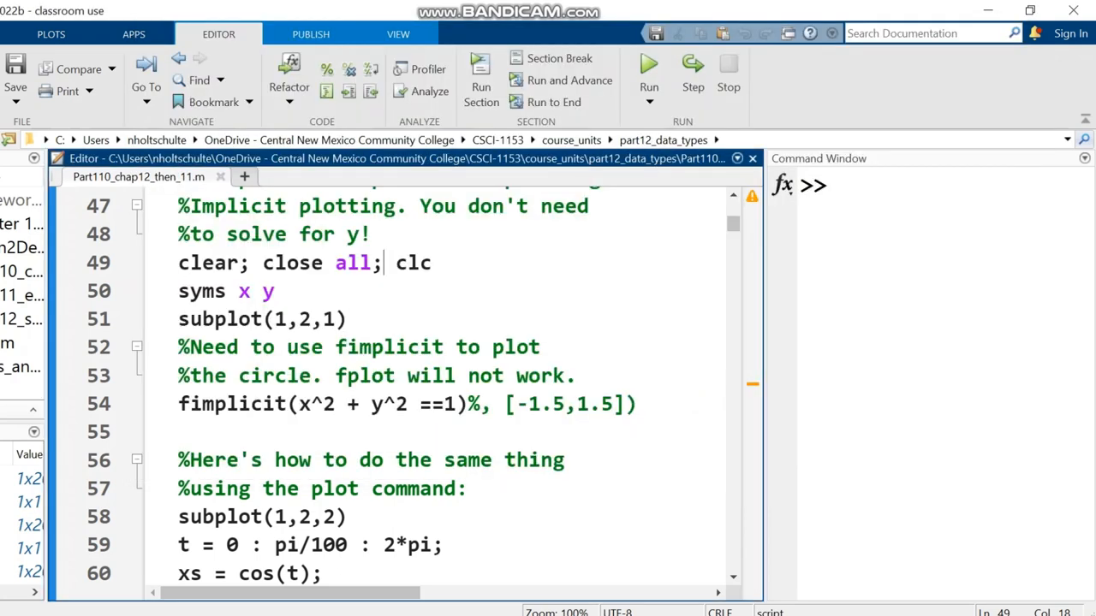
- Mark the circle equation inside fimplicit and scroll to the butterfly-curve parametric section
{"action": "double_click", "coordinate": [231, 404]}
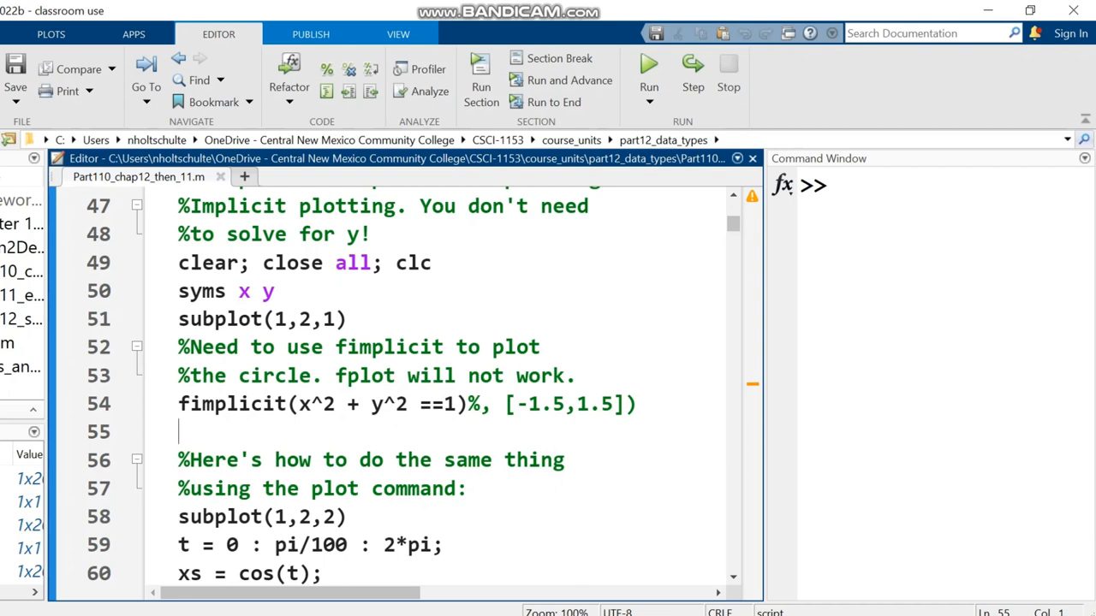
{"action": "left_click_drag", "start_coordinate": [335, 375], "coordinate": [576, 375]}
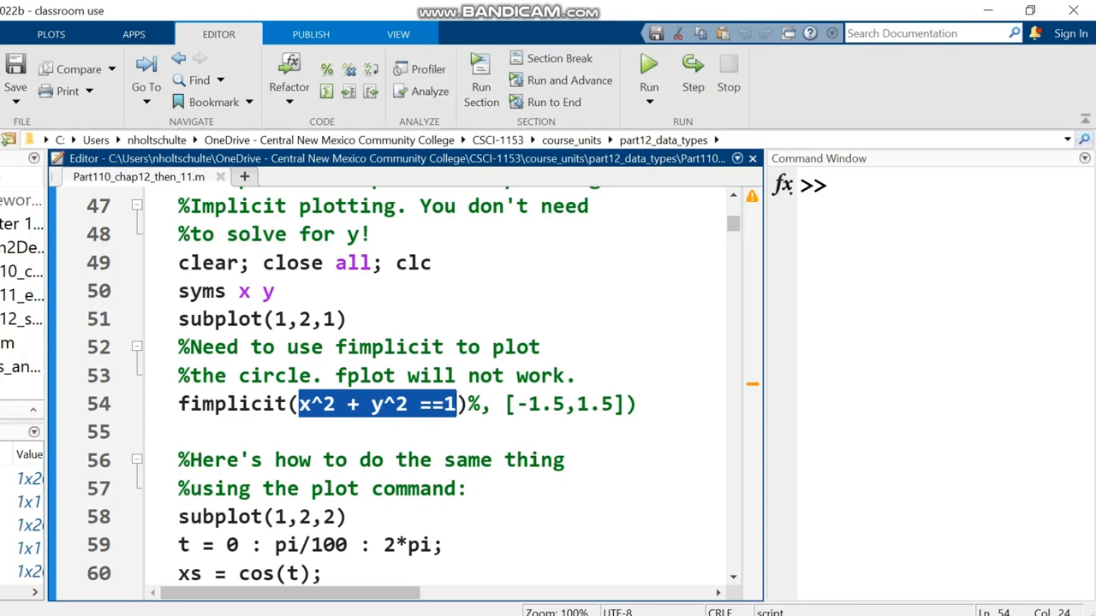
{"action": "scroll", "scroll_direction": "down", "scroll_amount": 3}
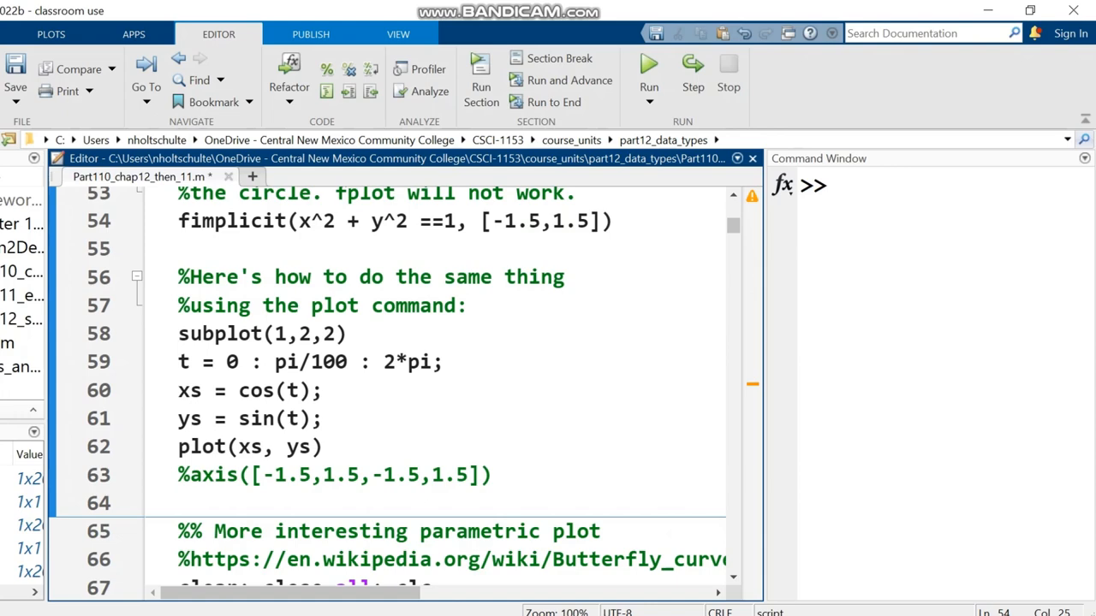
{"action": "scroll", "scroll_direction": "down", "scroll_amount": 3}
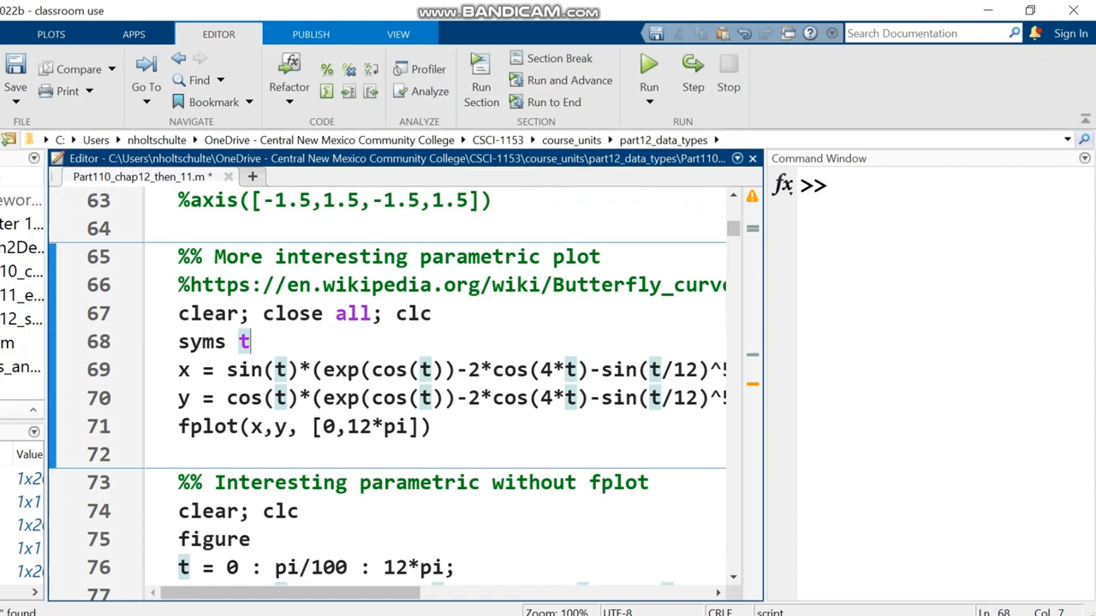
- Save the script, highlight the 0 to 12*pi fplot range, and view the non-symbolic butterfly section
{"action": "left_click", "coordinate": [649, 75]}
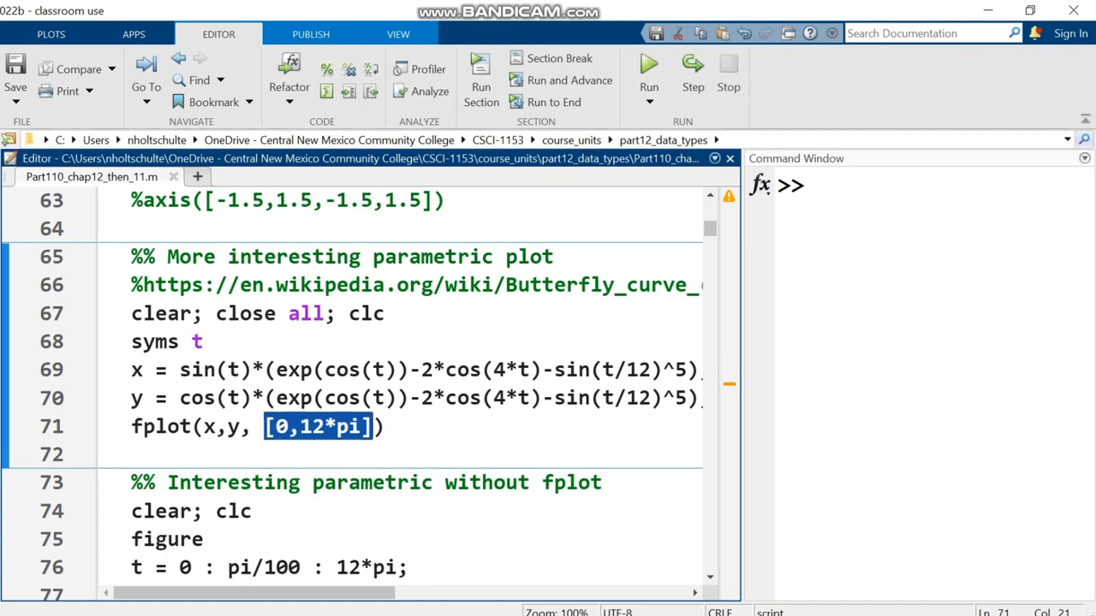
{"action": "double_click", "coordinate": [161, 426]}
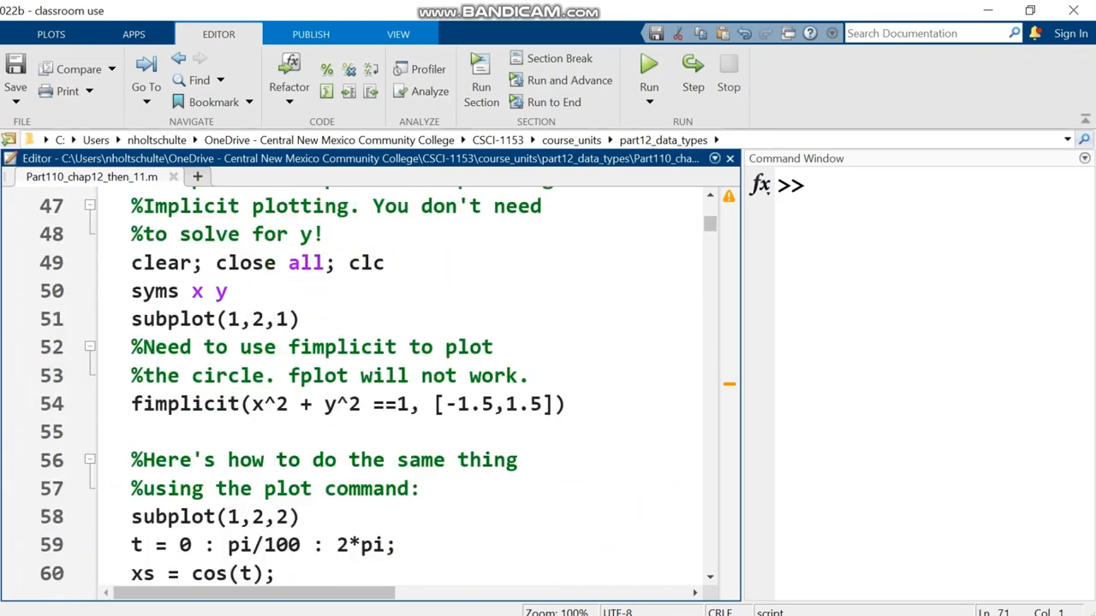
{"action": "double_click", "coordinate": [187, 404]}
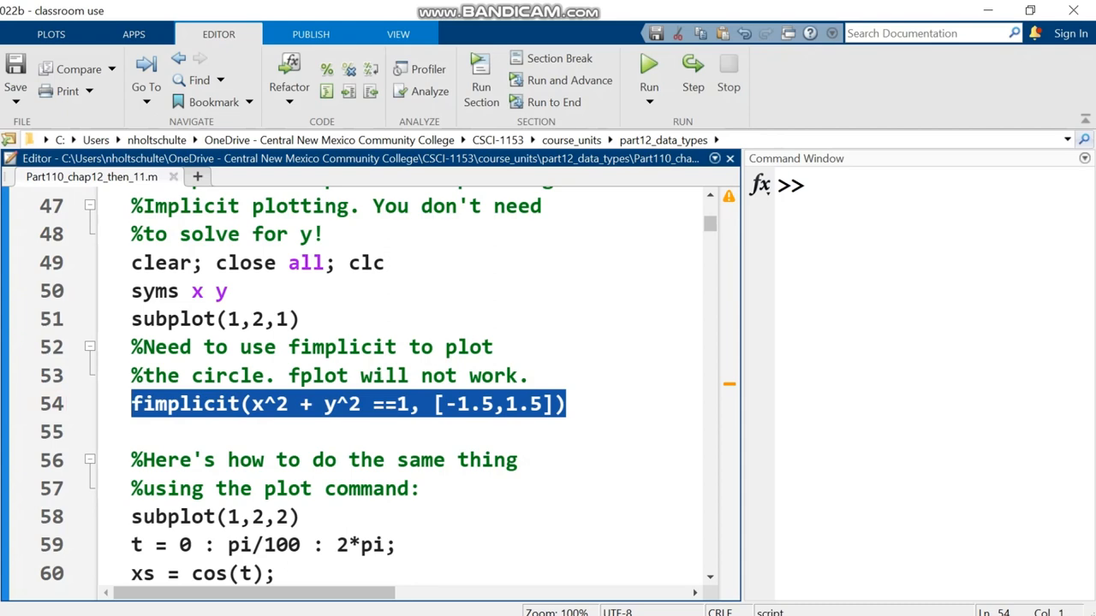
{"action": "scroll", "scroll_direction": "down", "scroll_amount": 3}
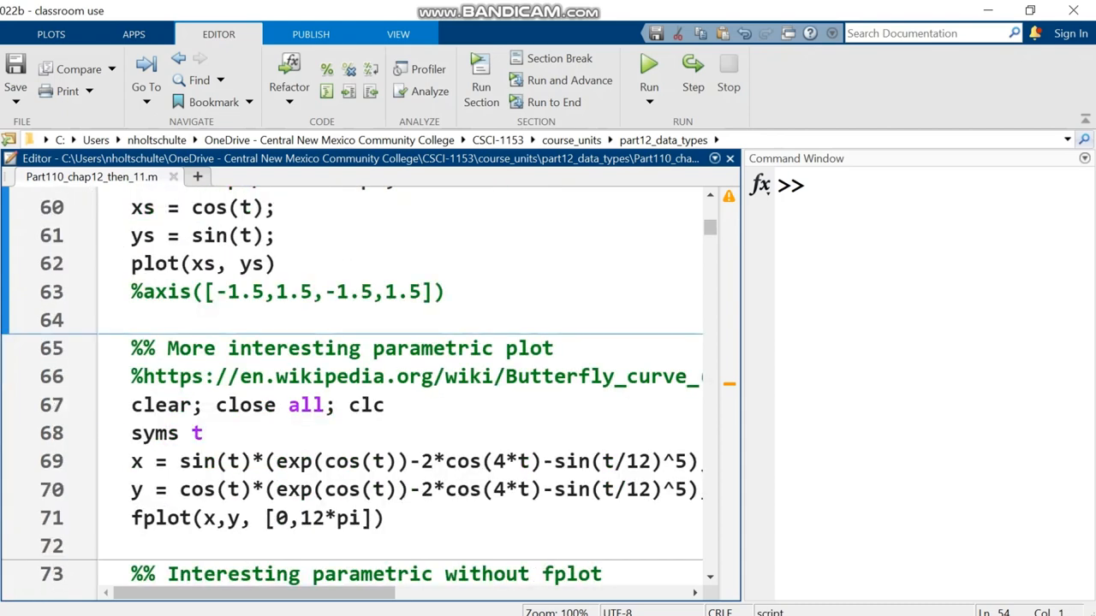
{"action": "left_click_drag", "start_coordinate": [131, 461], "coordinate": [385, 518]}
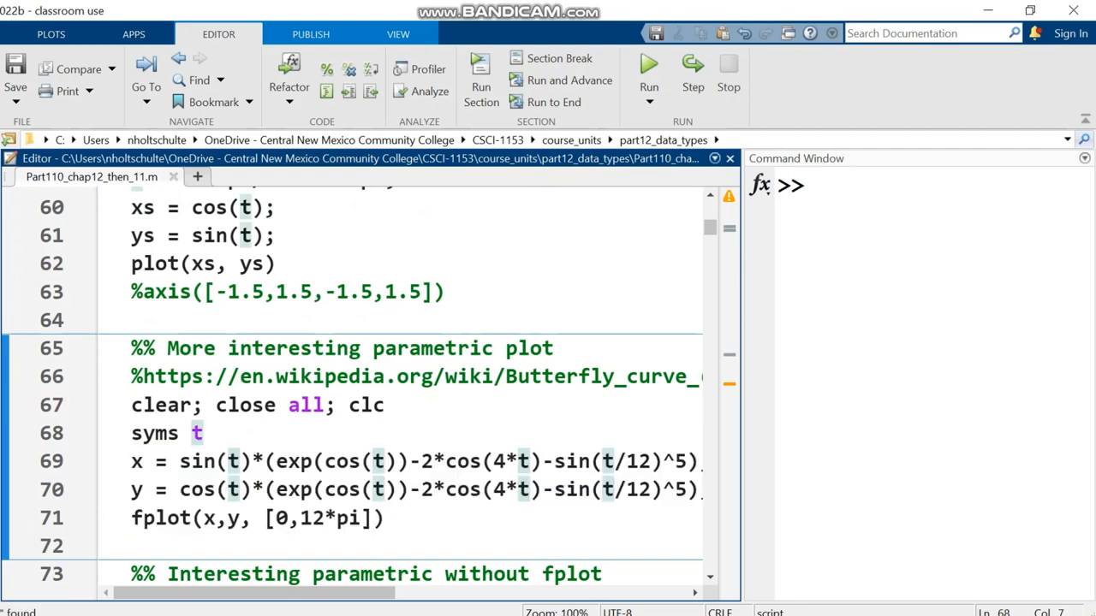
{"action": "scroll", "scroll_direction": "down", "scroll_amount": 3}
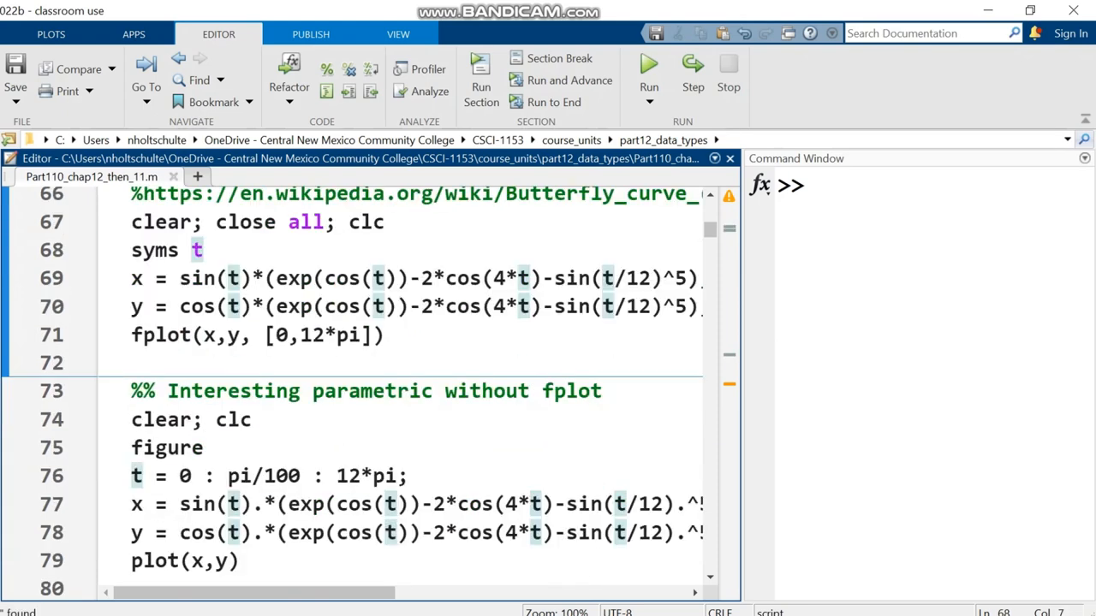
{"action": "scroll", "scroll_direction": "down", "scroll_amount": 3}
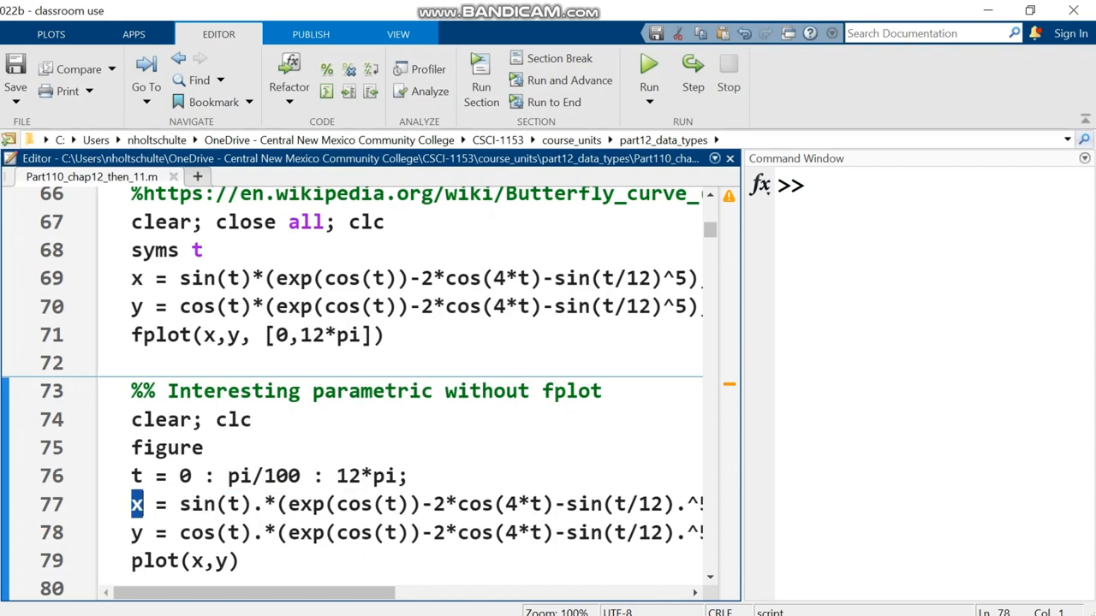
- Highlight the symbolic x and y definitions on lines 69–70 and scroll toward the 3d plots
{"action": "left_click_drag", "start_coordinate": [131, 503], "coordinate": [702, 532]}
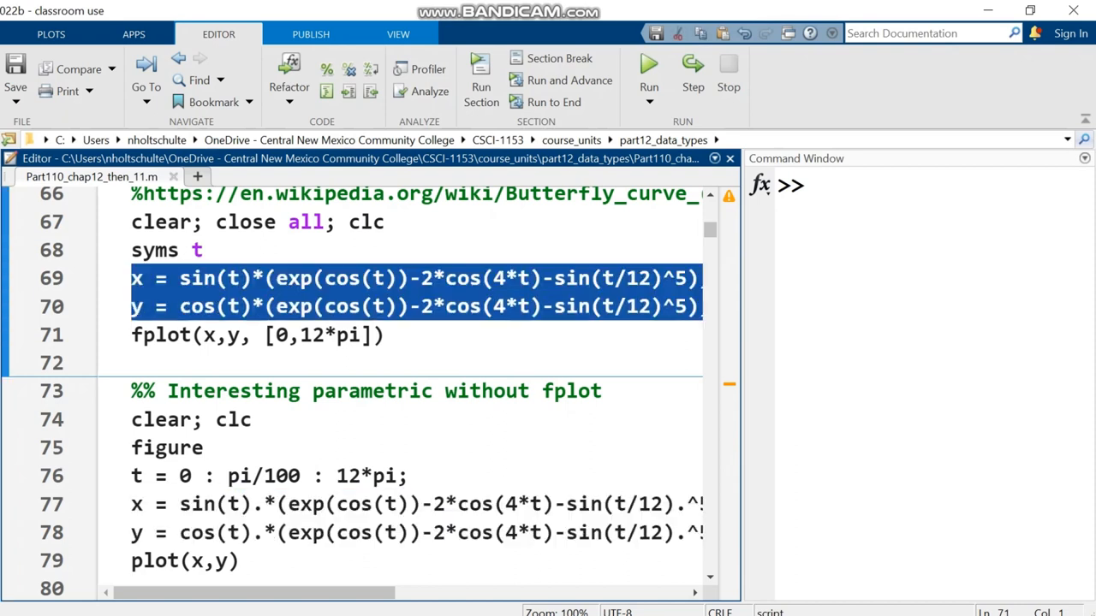
{"action": "scroll", "scroll_direction": "down", "scroll_amount": 3}
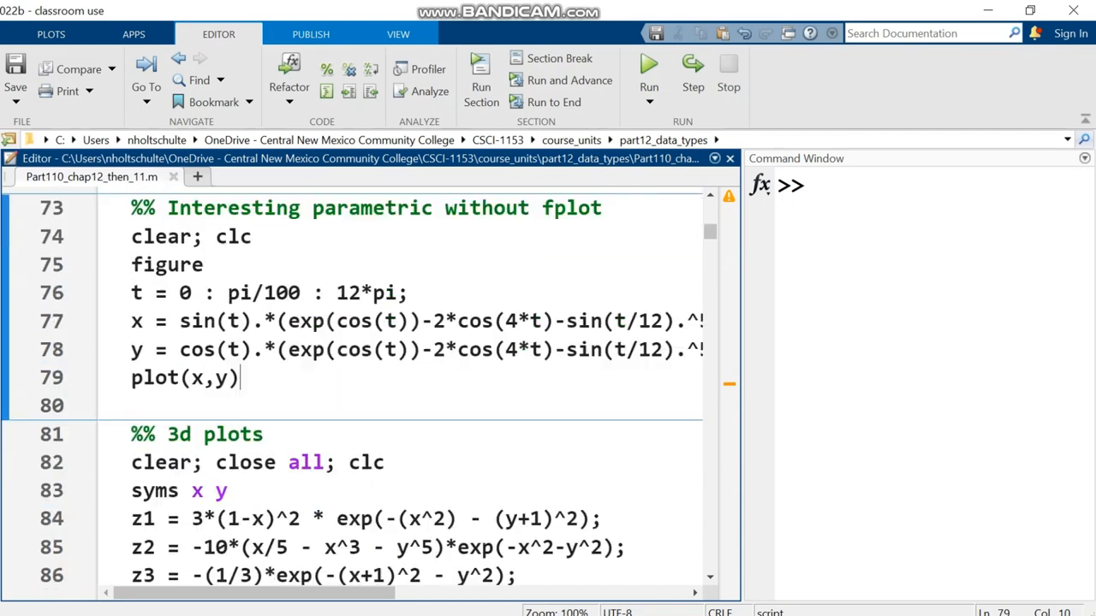
- Bring into view the 3d plots code defining z = z1+z2+z3 and its fmesh subplot
{"action": "scroll", "scroll_direction": "down", "scroll_amount": 3}
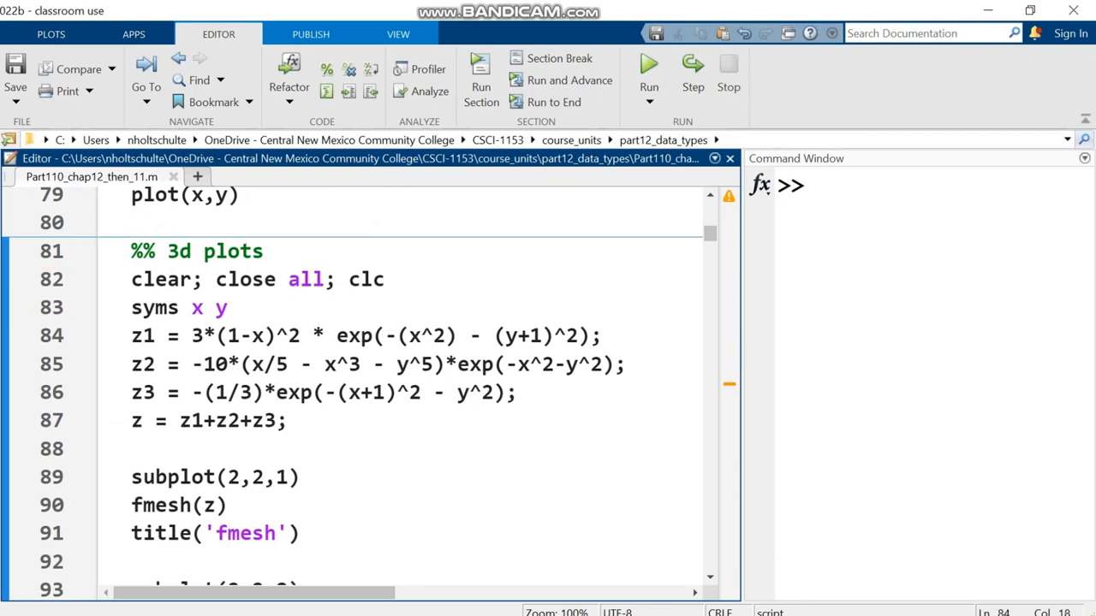
{"action": "left_click", "coordinate": [648, 73]}
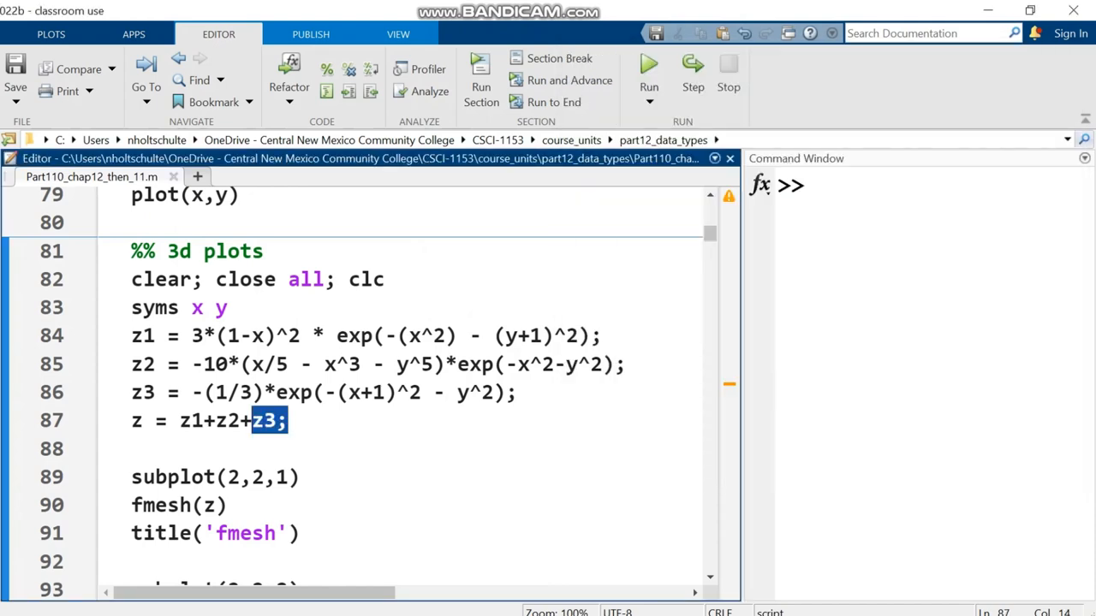
- Run the 3d plots section to draw fmesh and fsurf surfaces, then scroll to 'more 3d plots'
{"action": "left_click", "coordinate": [648, 73]}
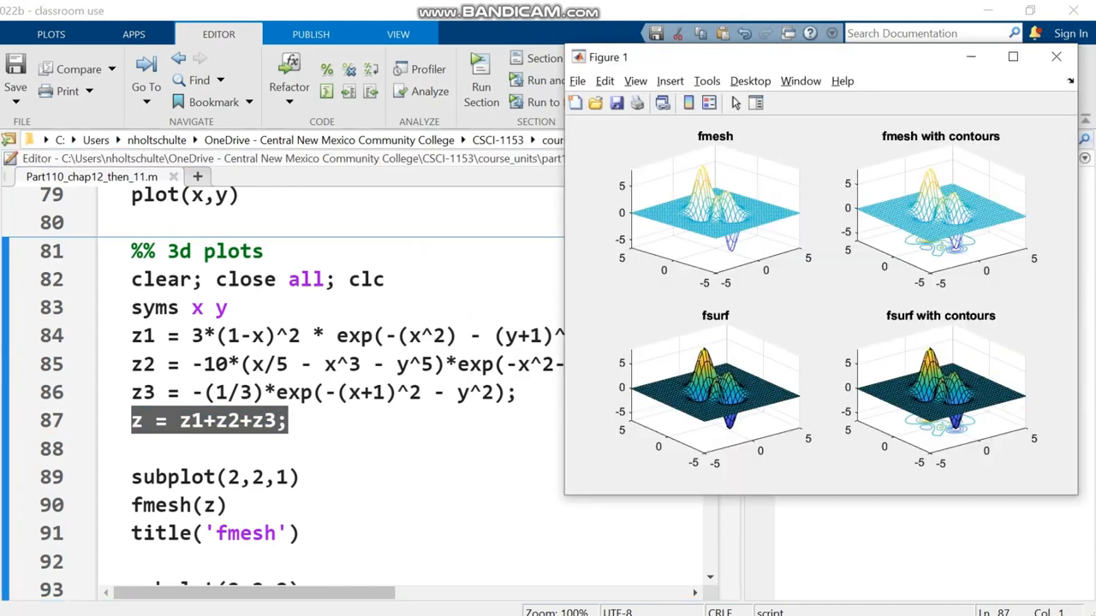
{"action": "scroll", "scroll_direction": "down", "scroll_amount": 3}
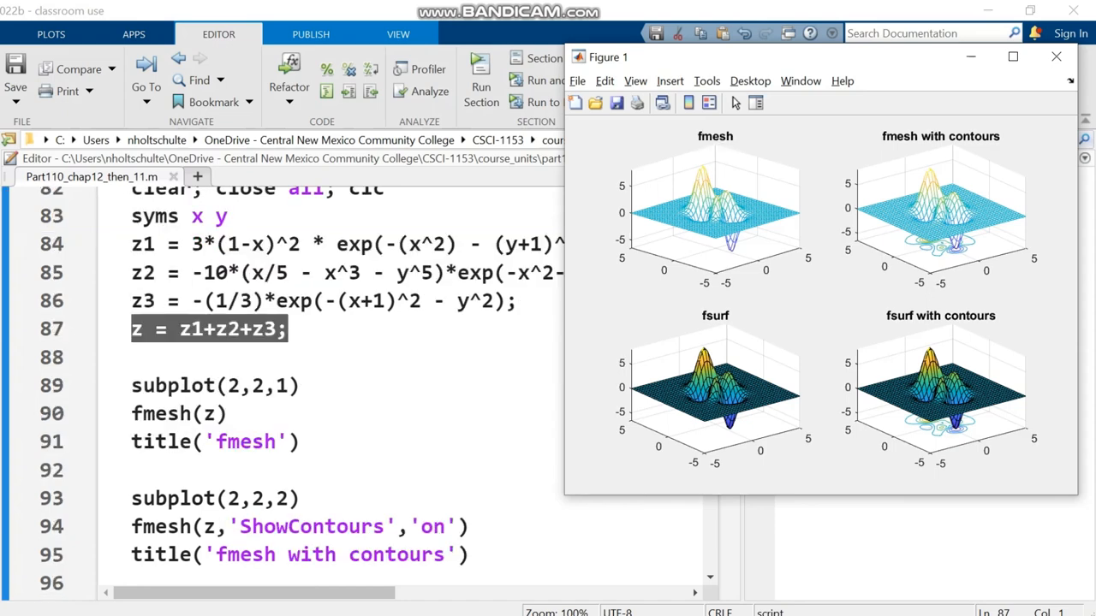
{"action": "scroll", "scroll_direction": "down", "scroll_amount": 3}
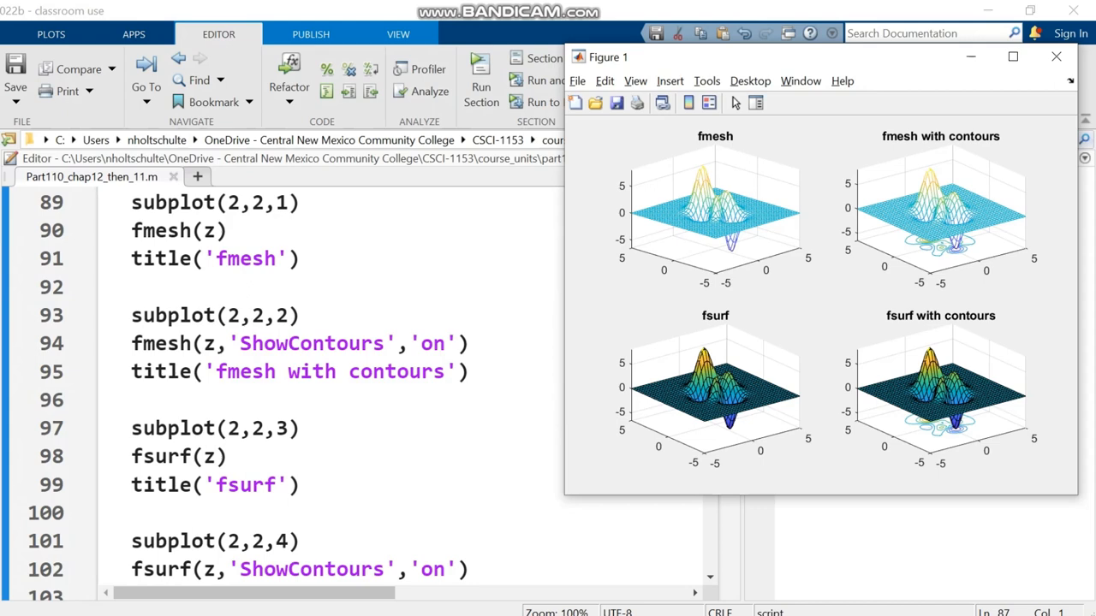
{"action": "scroll", "scroll_direction": "down", "scroll_amount": 3}
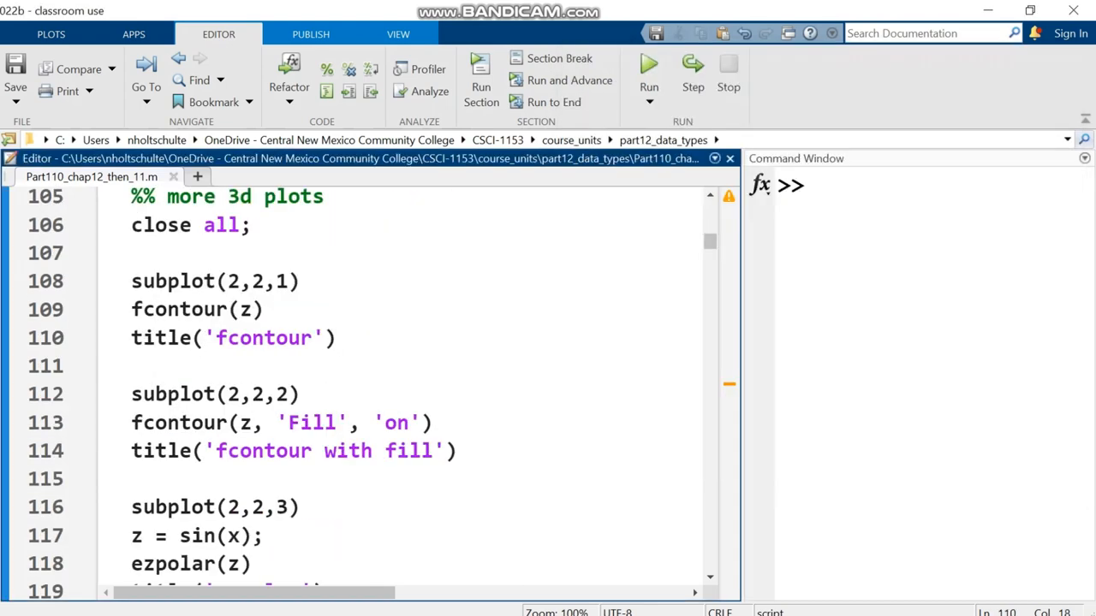
- Run the 'more 3d plots' section to draw fcontour, filled fcontour, ezpolar of sin(x) and a torus
{"action": "left_click", "coordinate": [649, 73]}
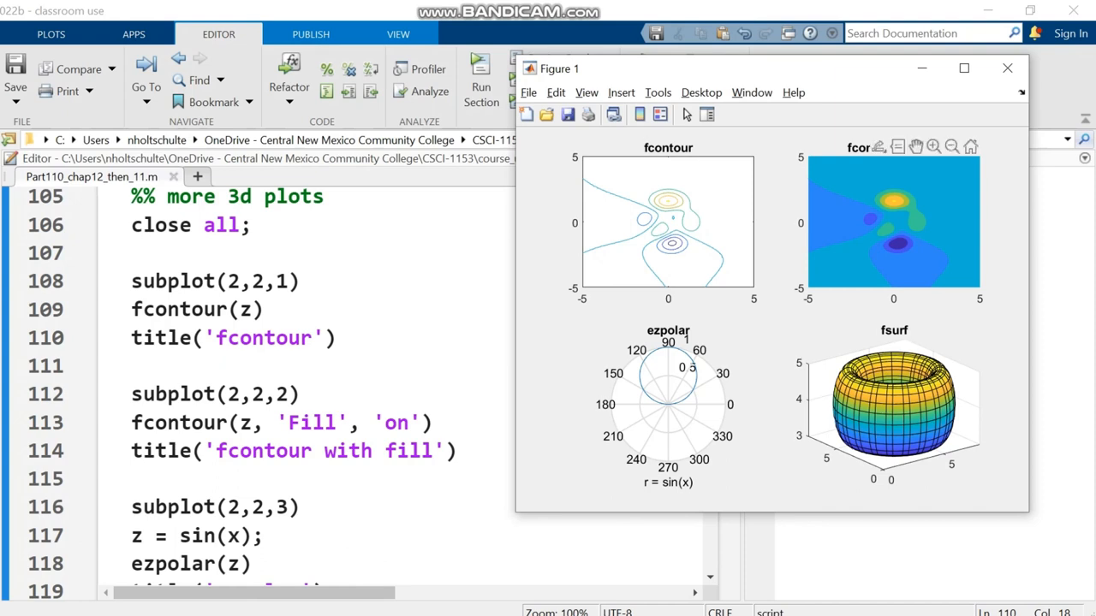
{"action": "mouse_move", "coordinate": [921, 214]}
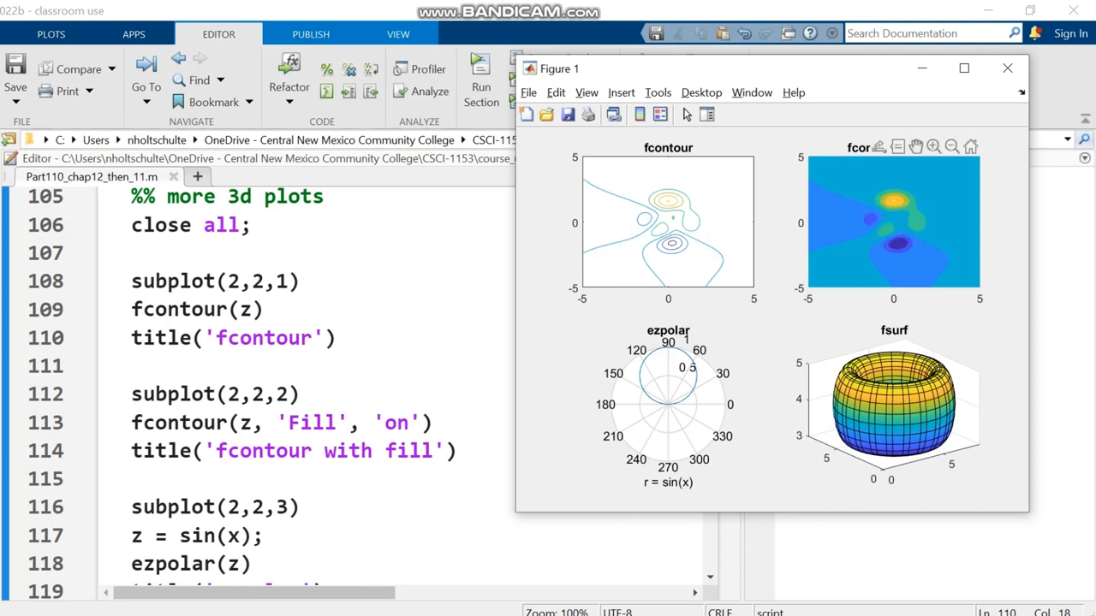
{"action": "mouse_move", "coordinate": [894, 253]}
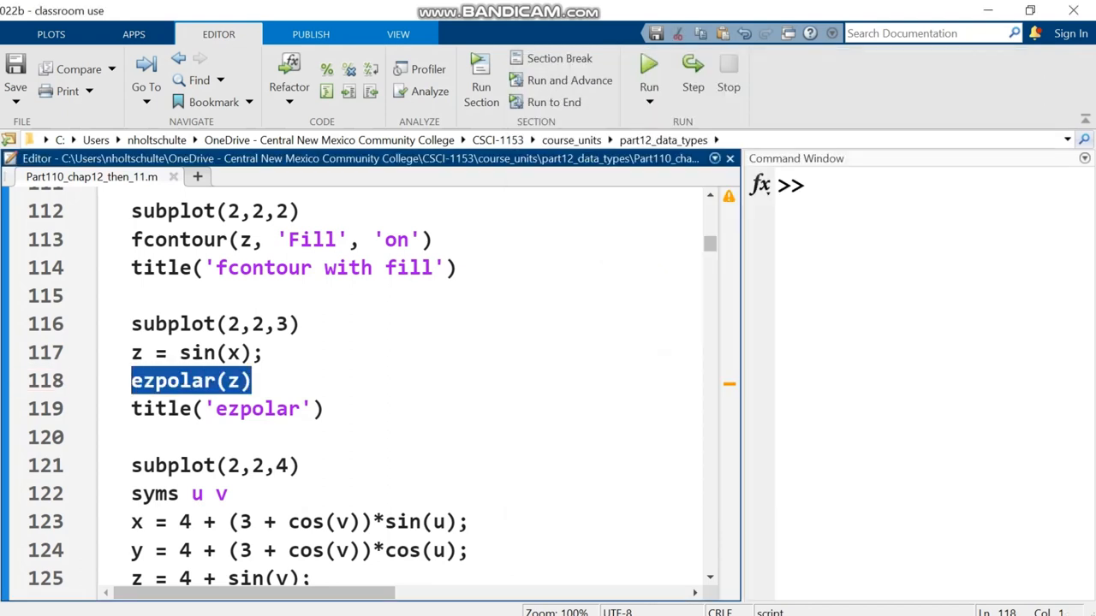
{"action": "left_click", "coordinate": [649, 73]}
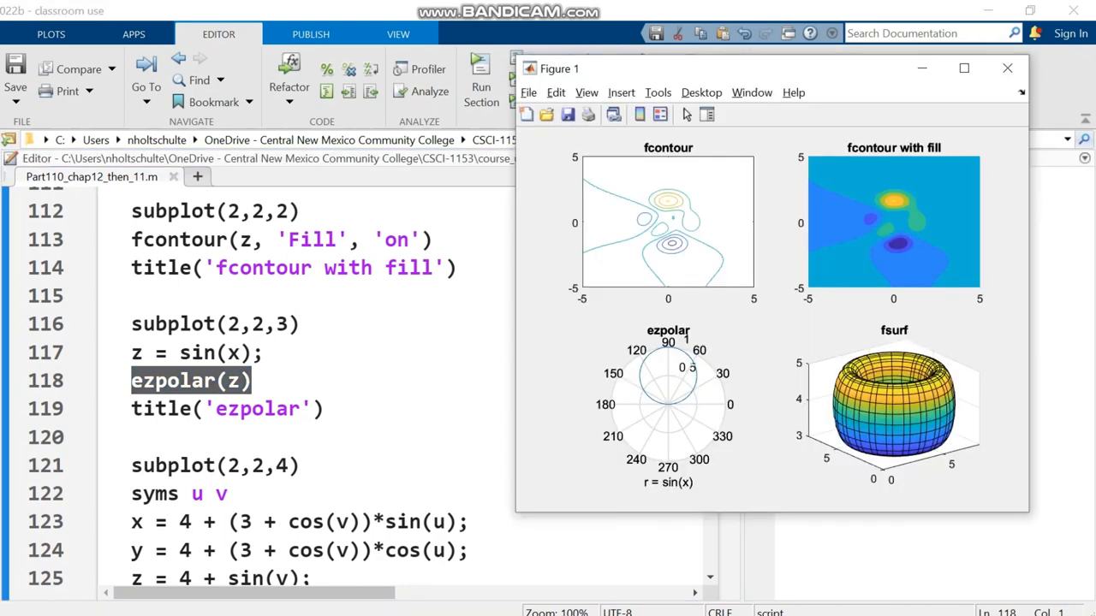
{"action": "scroll", "scroll_direction": "down", "scroll_amount": 3}
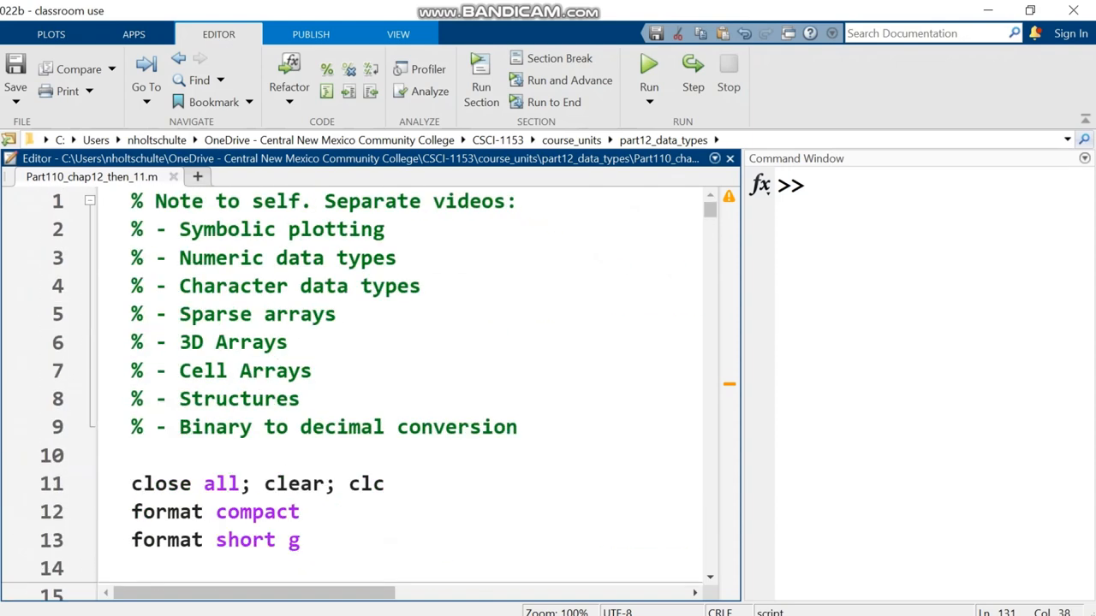
- Highlight the 'Sparse arrays' topic in the 'Note to self' comment at the top of the script
{"action": "double_click", "coordinate": [300, 286]}
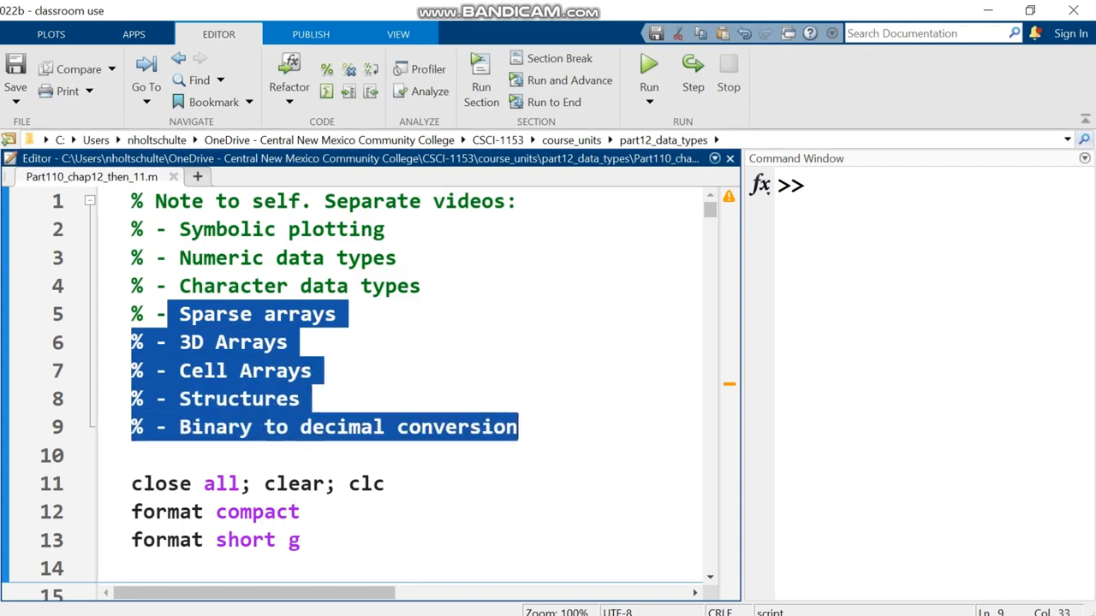
{"action": "left_click", "coordinate": [312, 370]}
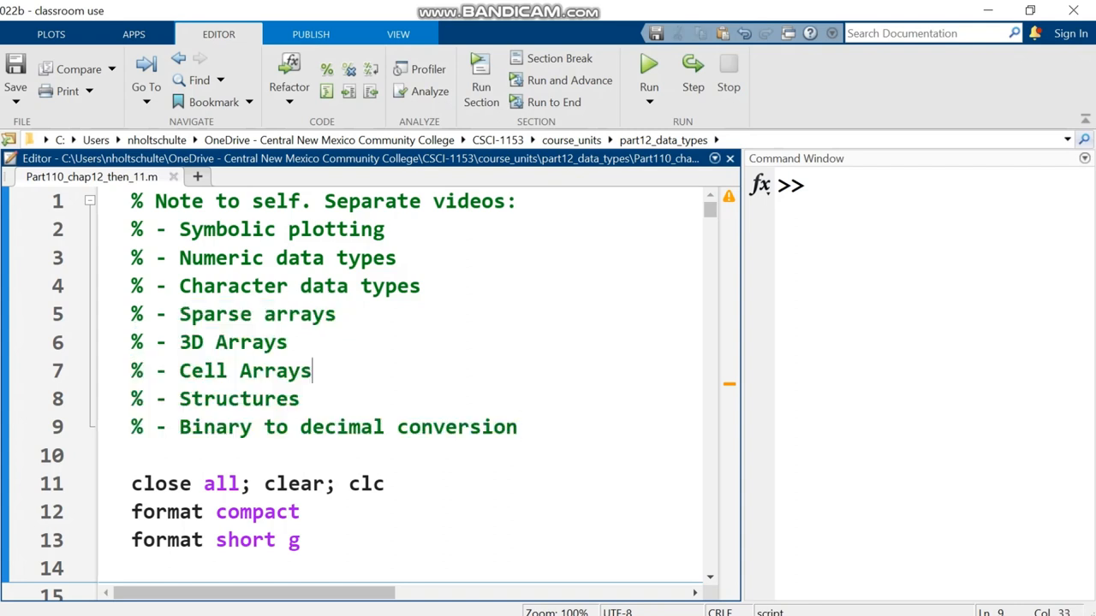
{"action": "left_click_drag", "start_coordinate": [179, 314], "coordinate": [337, 314]}
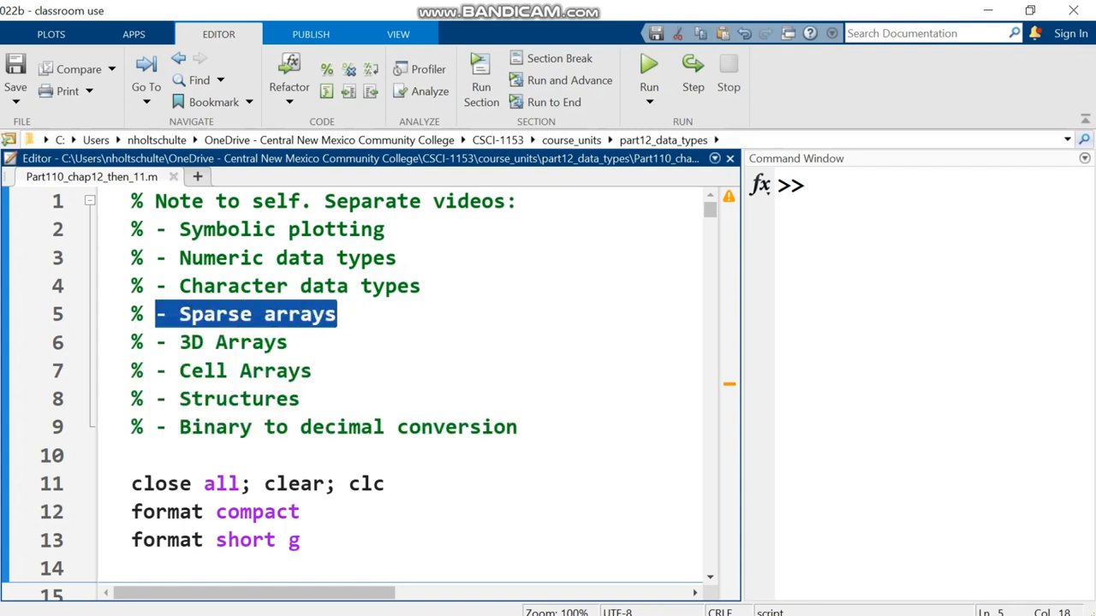